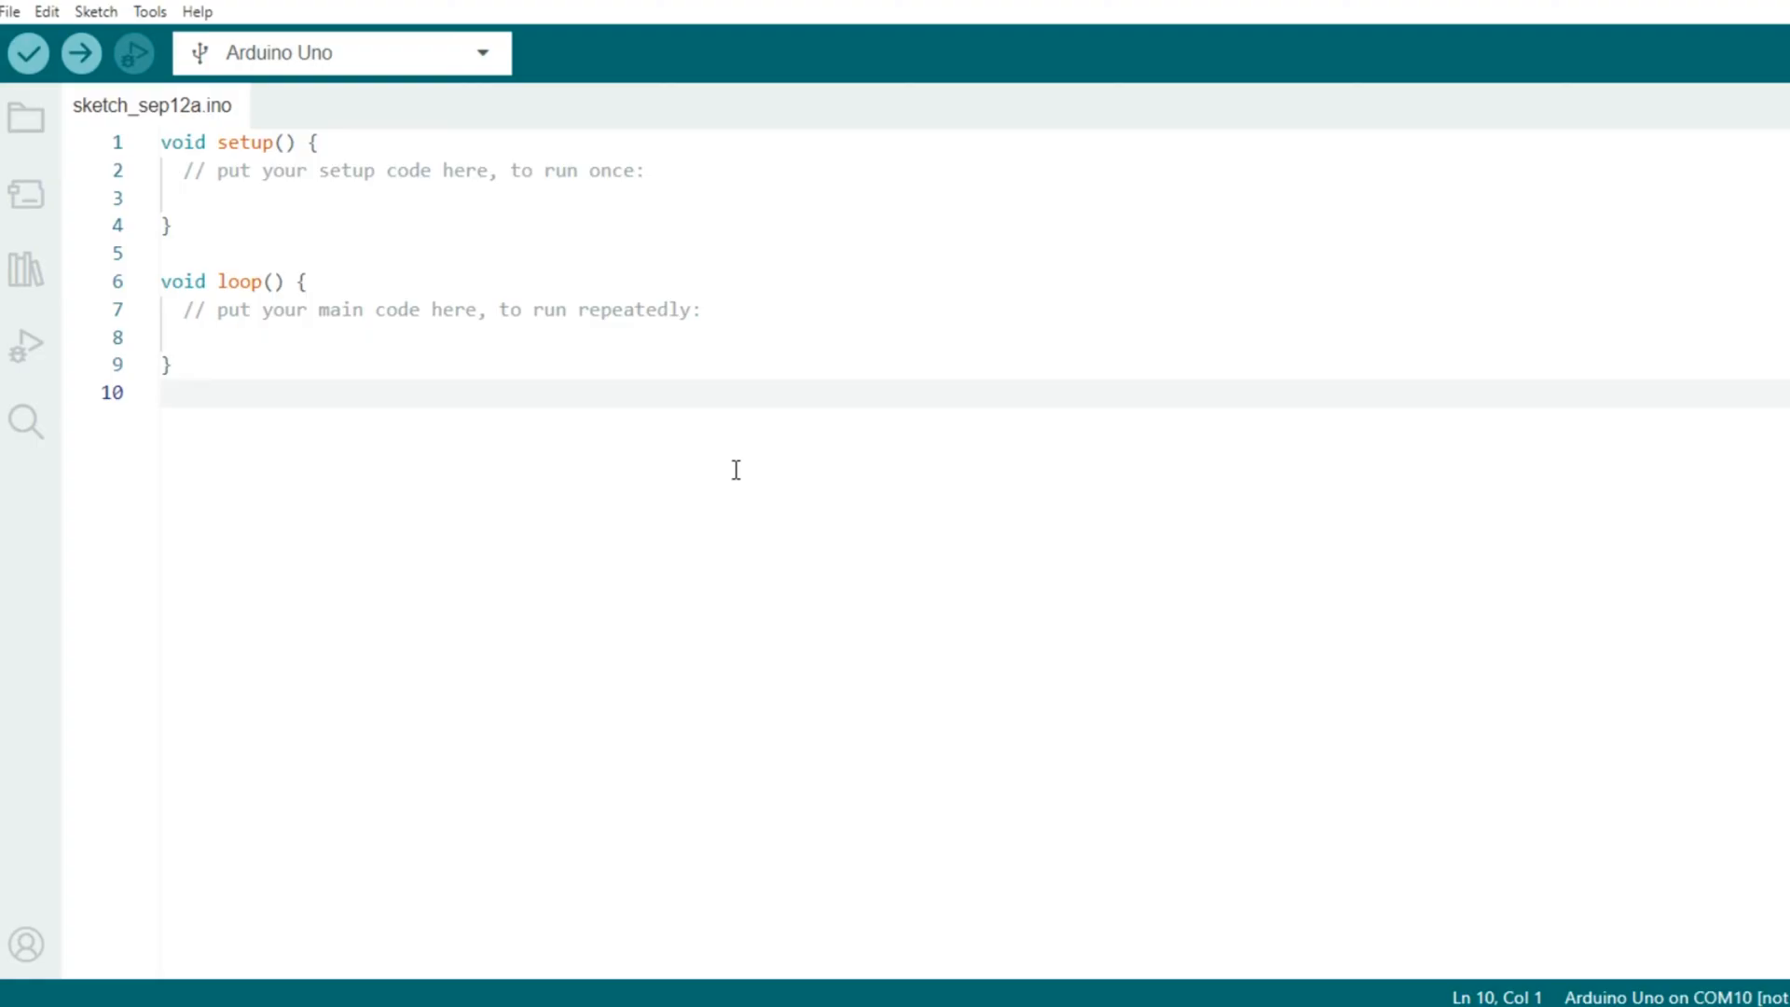
# Step: Search the Library Manager for 'fingerprin' to confirm the Adafruit fingerprint library, then close it
pyautogui.click(132, 54)
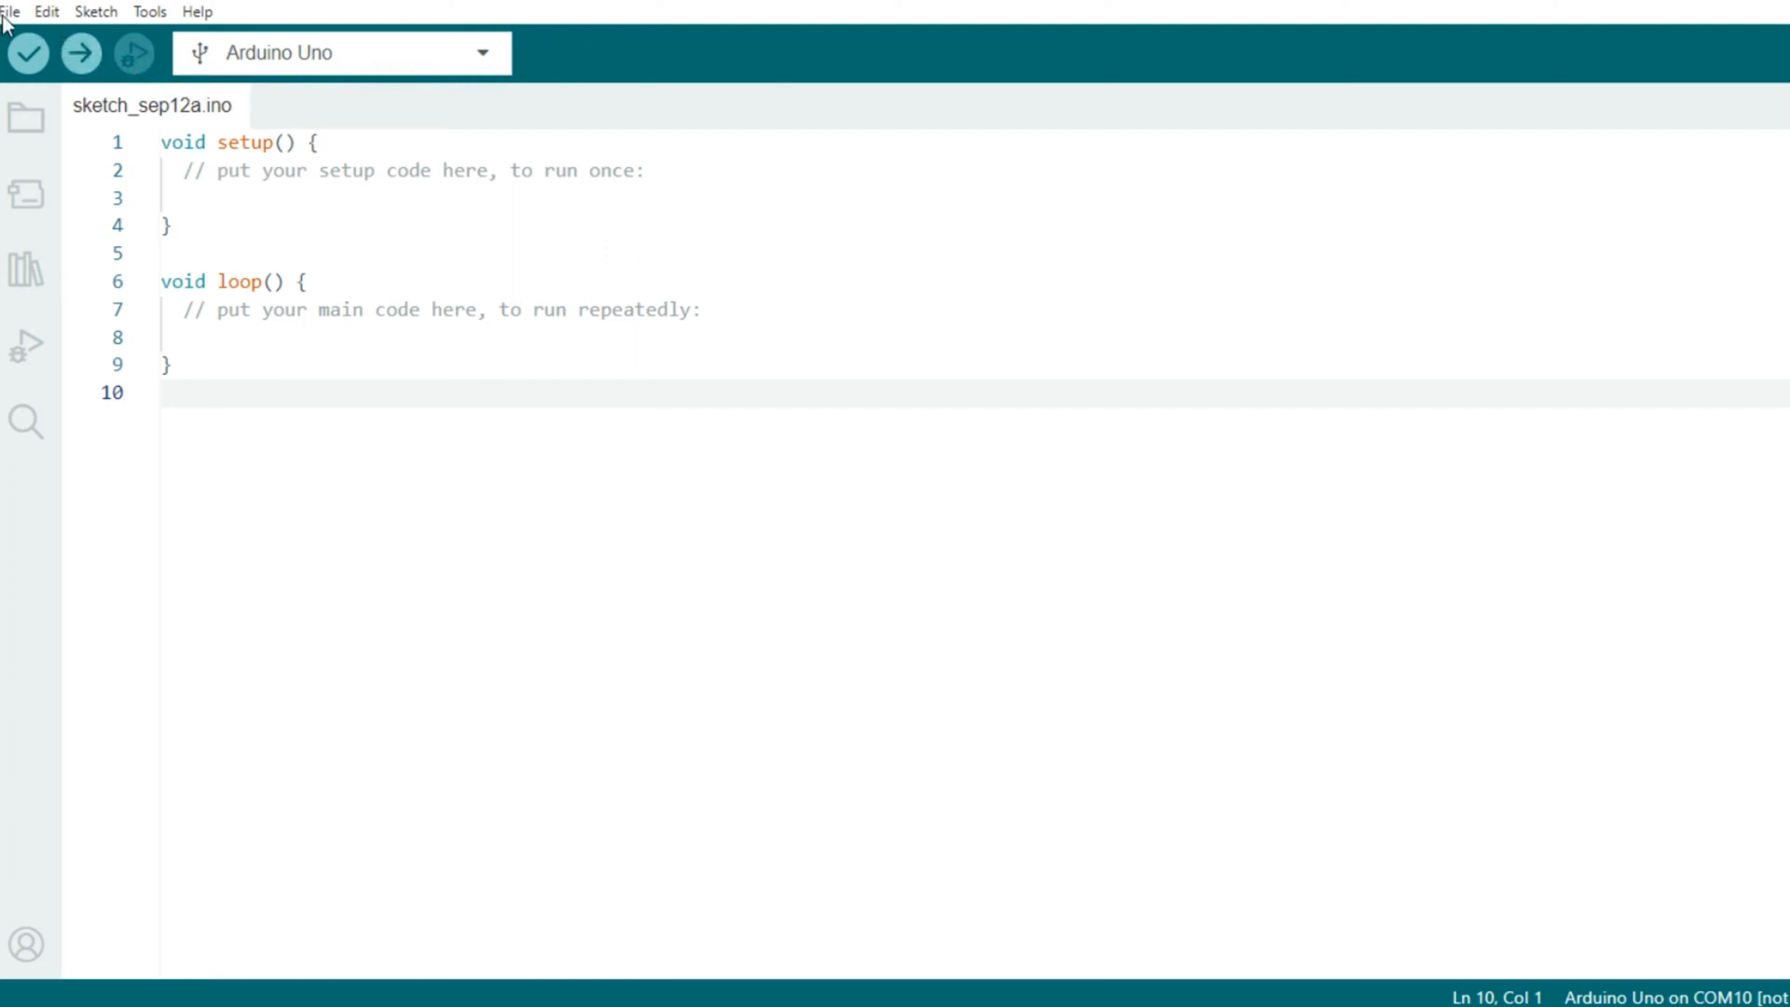
pyautogui.click(300, 281)
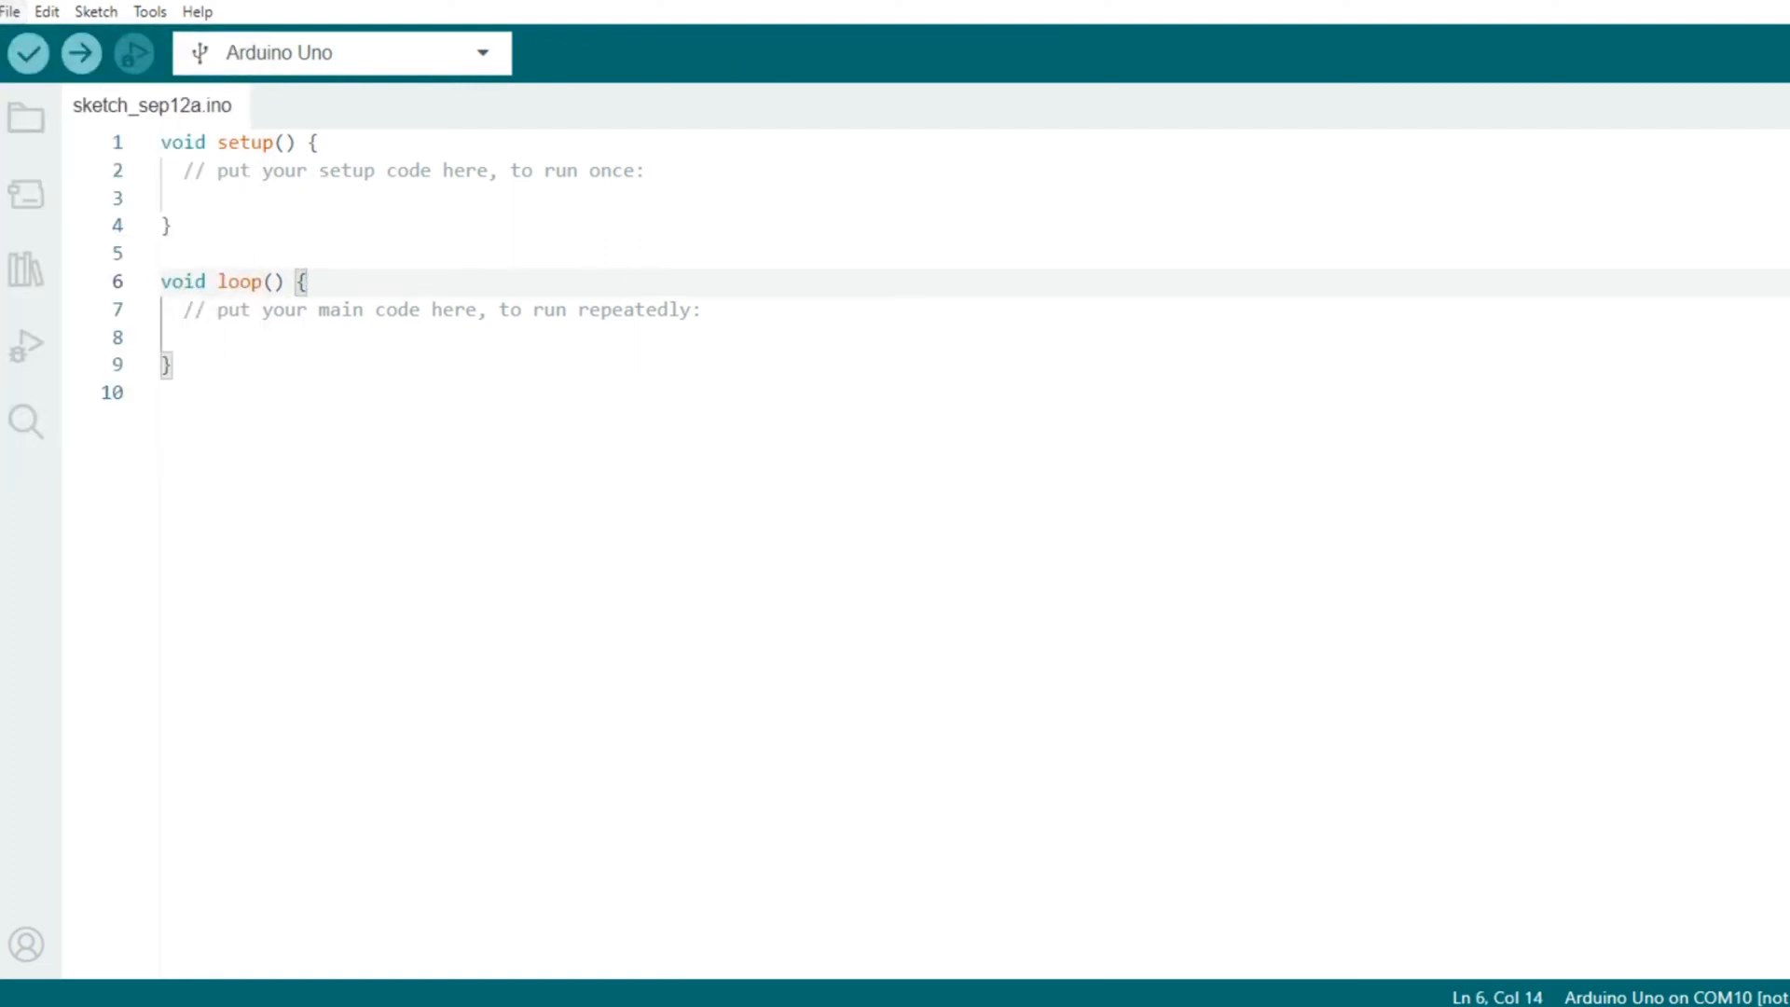
pyautogui.click(25, 269)
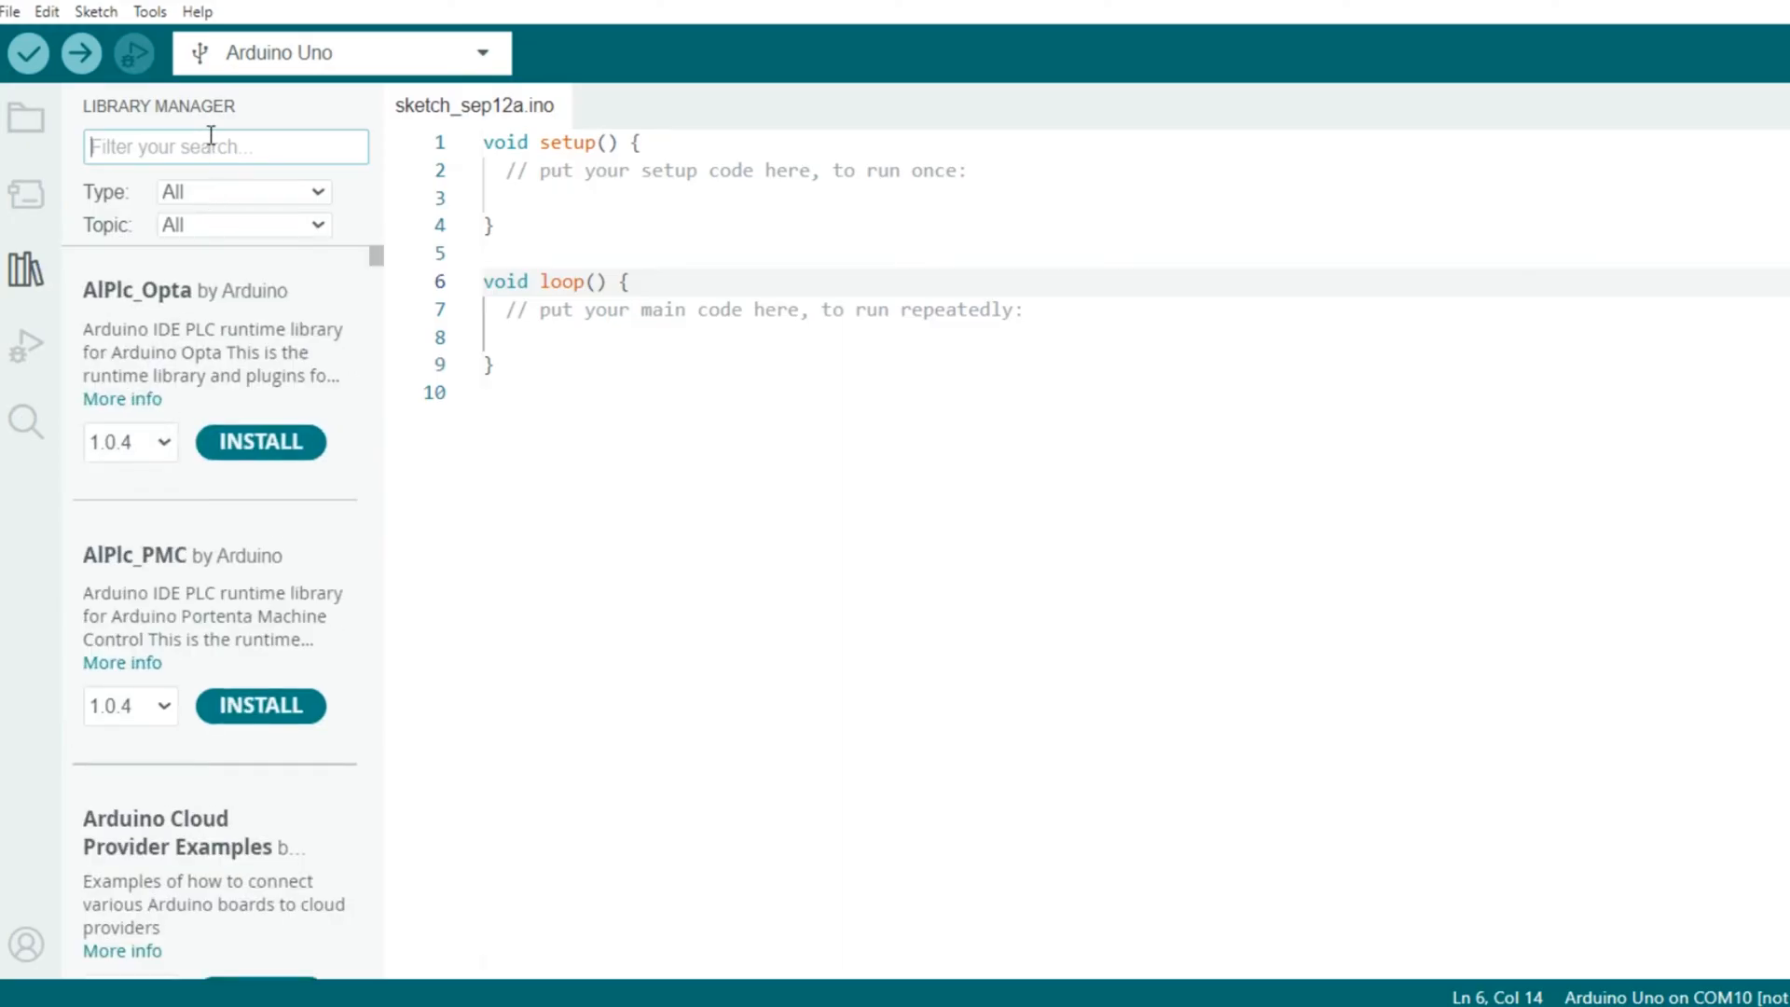
pyautogui.write('fingerprint')
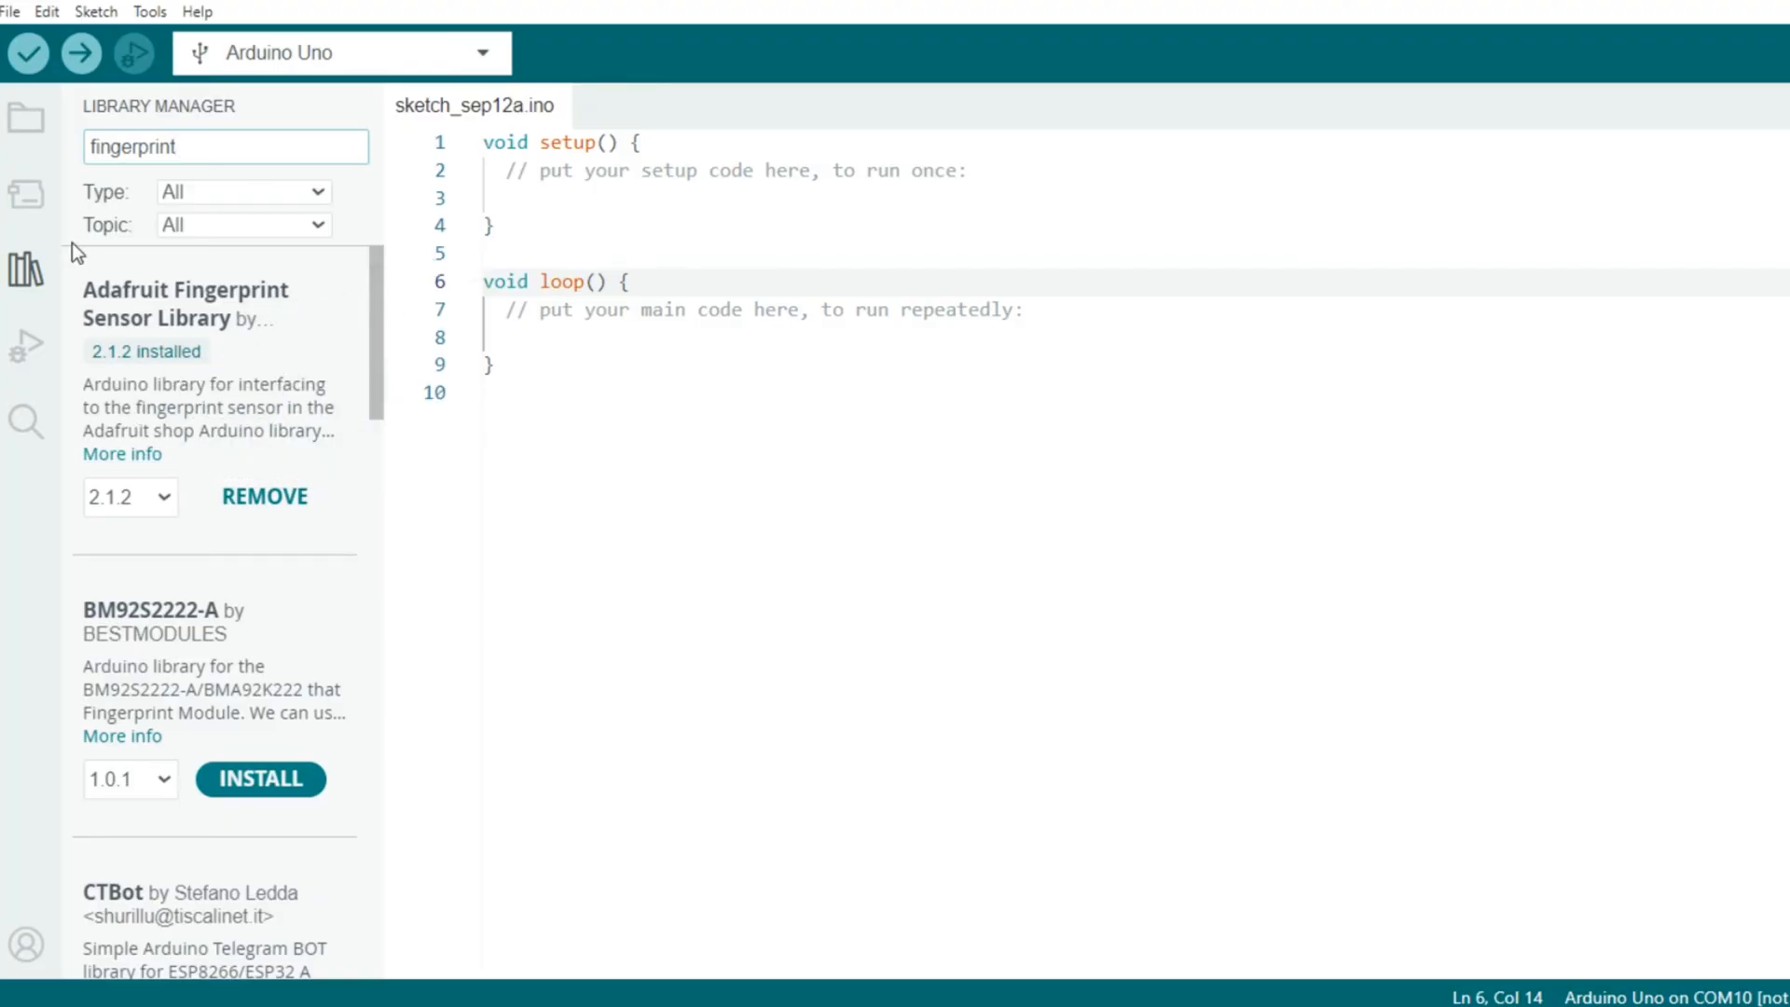
pyautogui.click(25, 268)
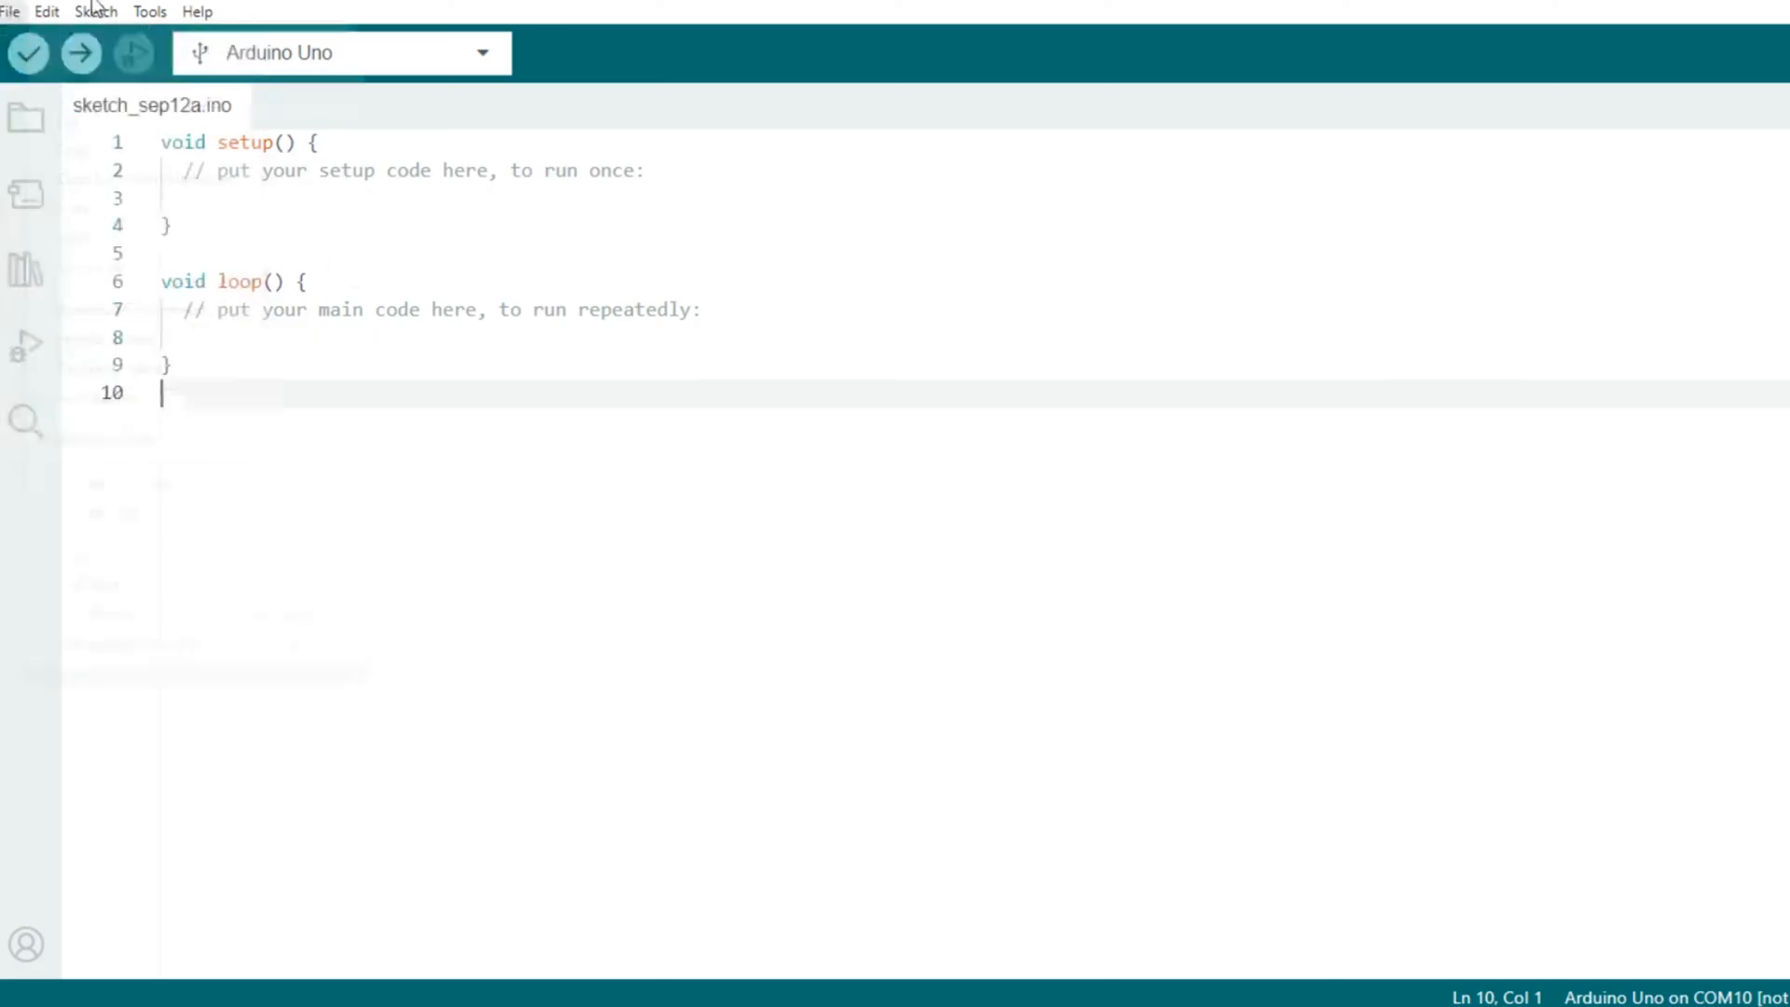
# Step: Browse File > Examples to the installed-library examples including Adafruit Fingerprint Sensor Library
pyautogui.click(10, 12)
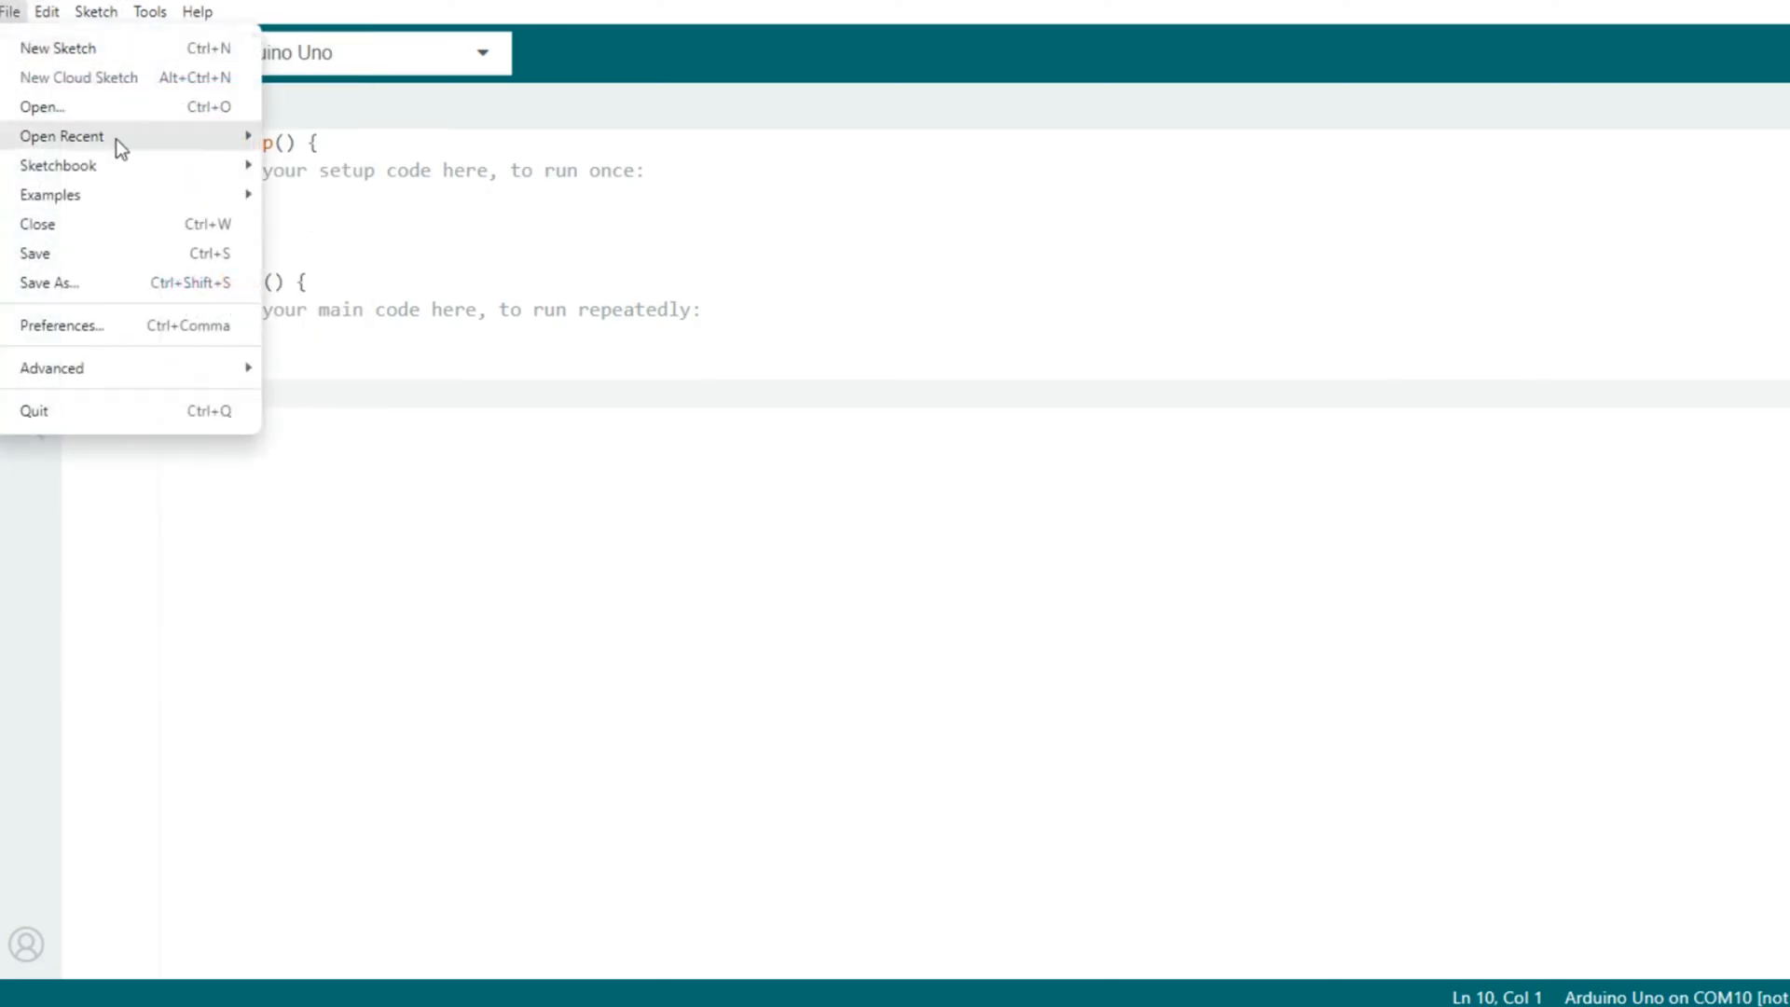
pyautogui.click(50, 194)
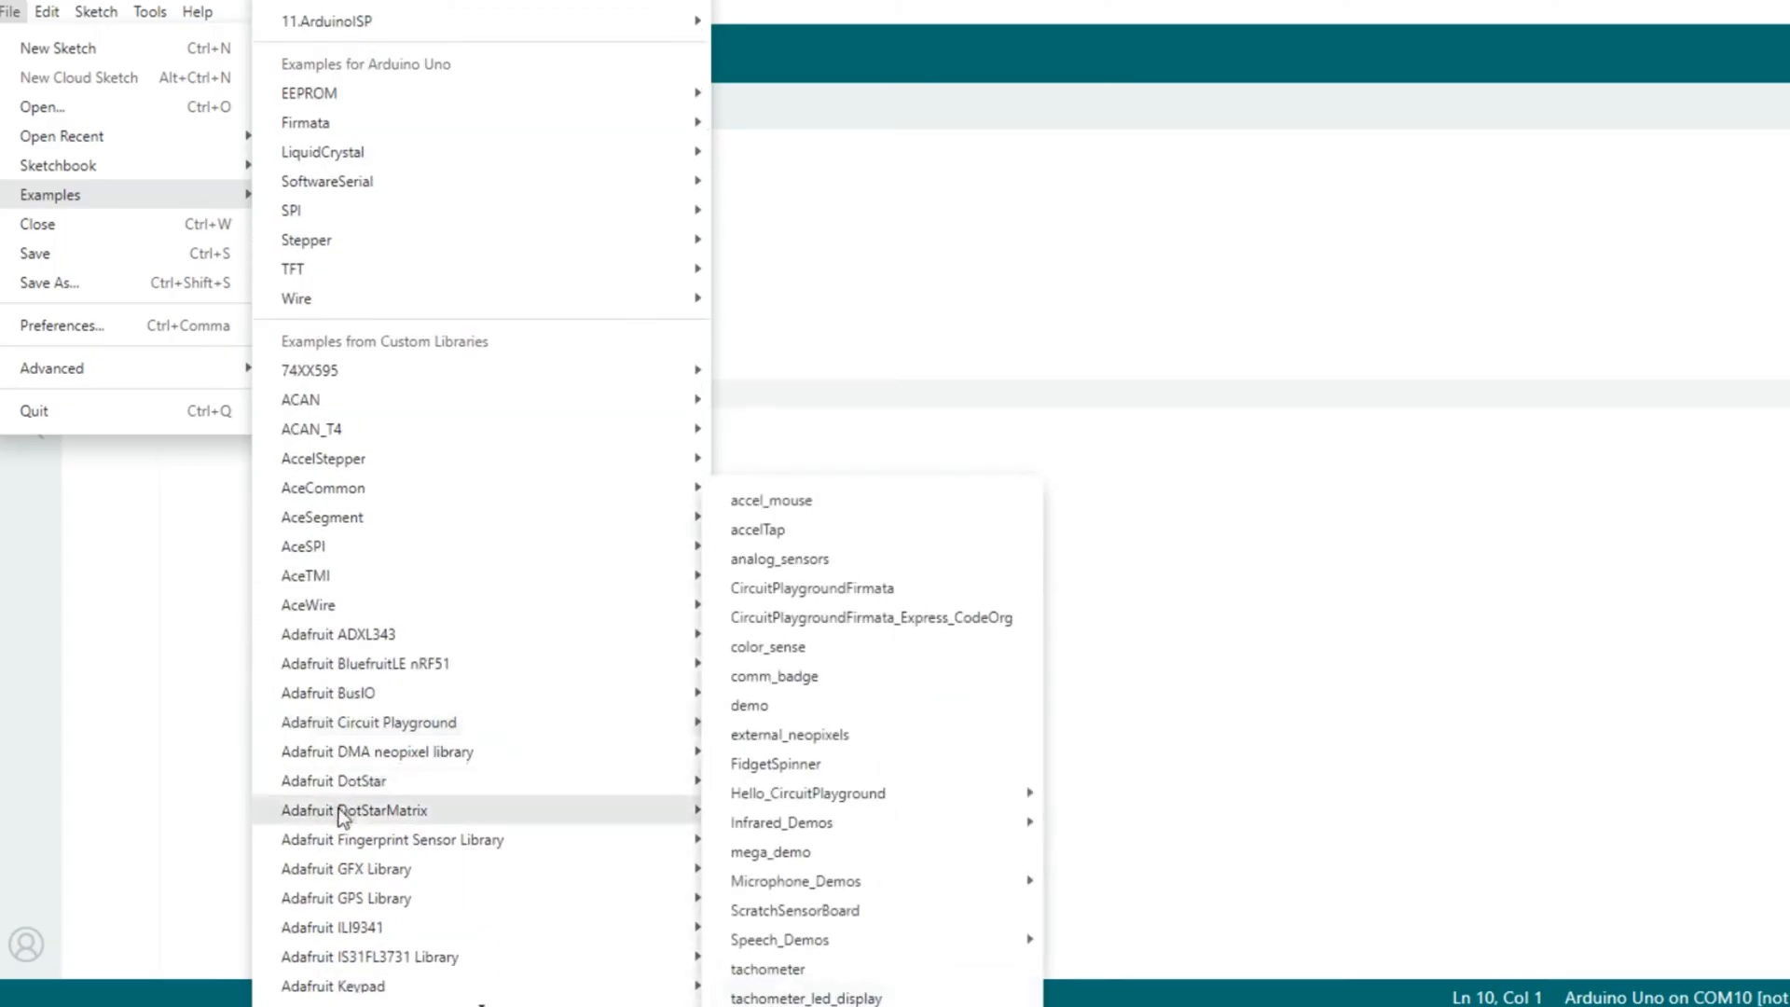
pyautogui.moveTo(392, 839)
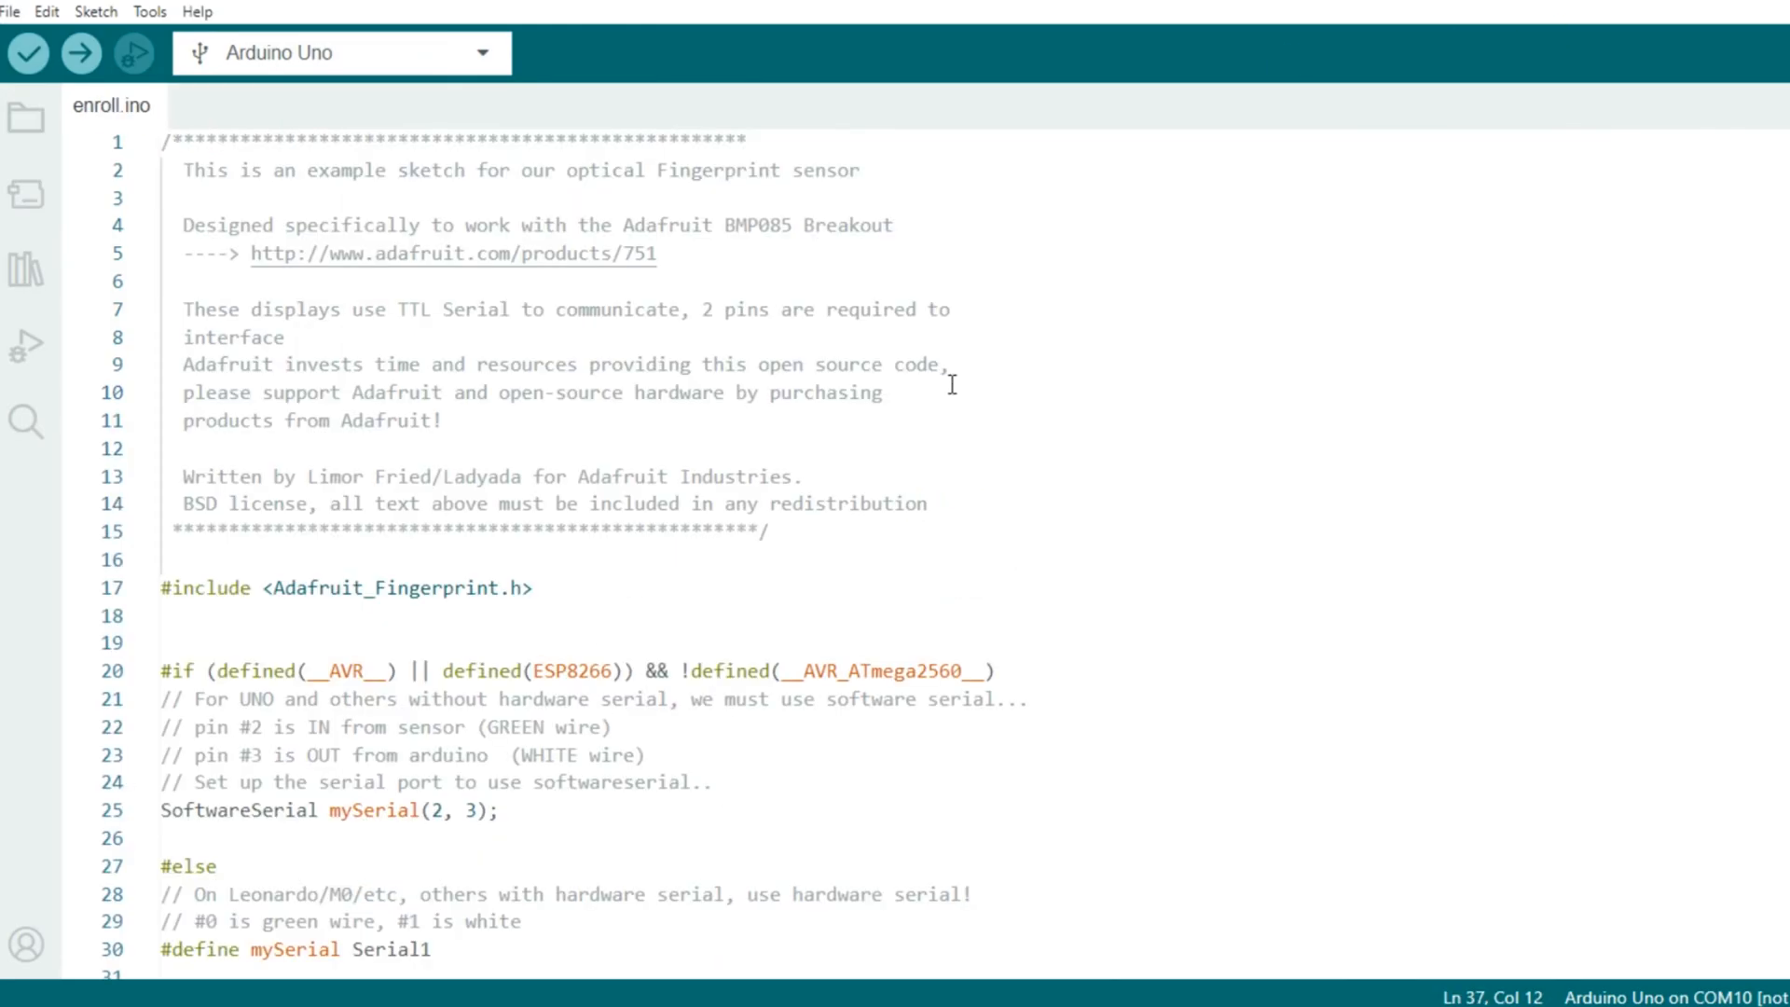
pyautogui.scroll(-3)
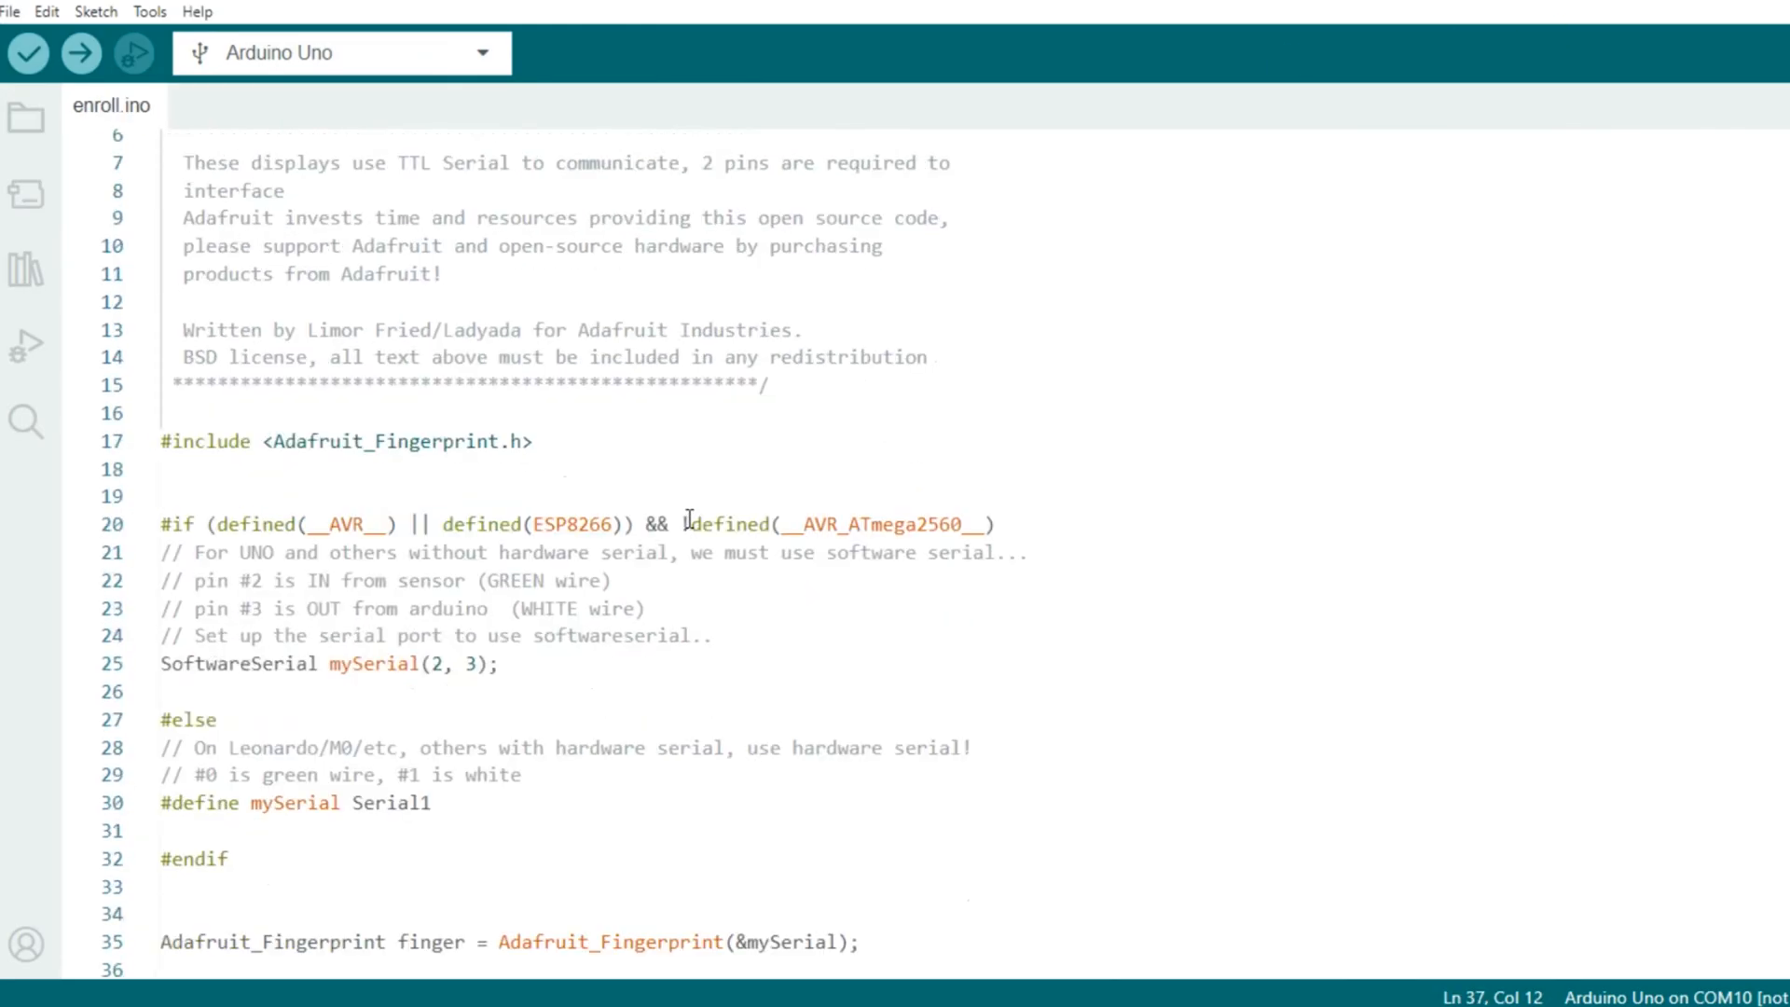
pyautogui.scroll(-3)
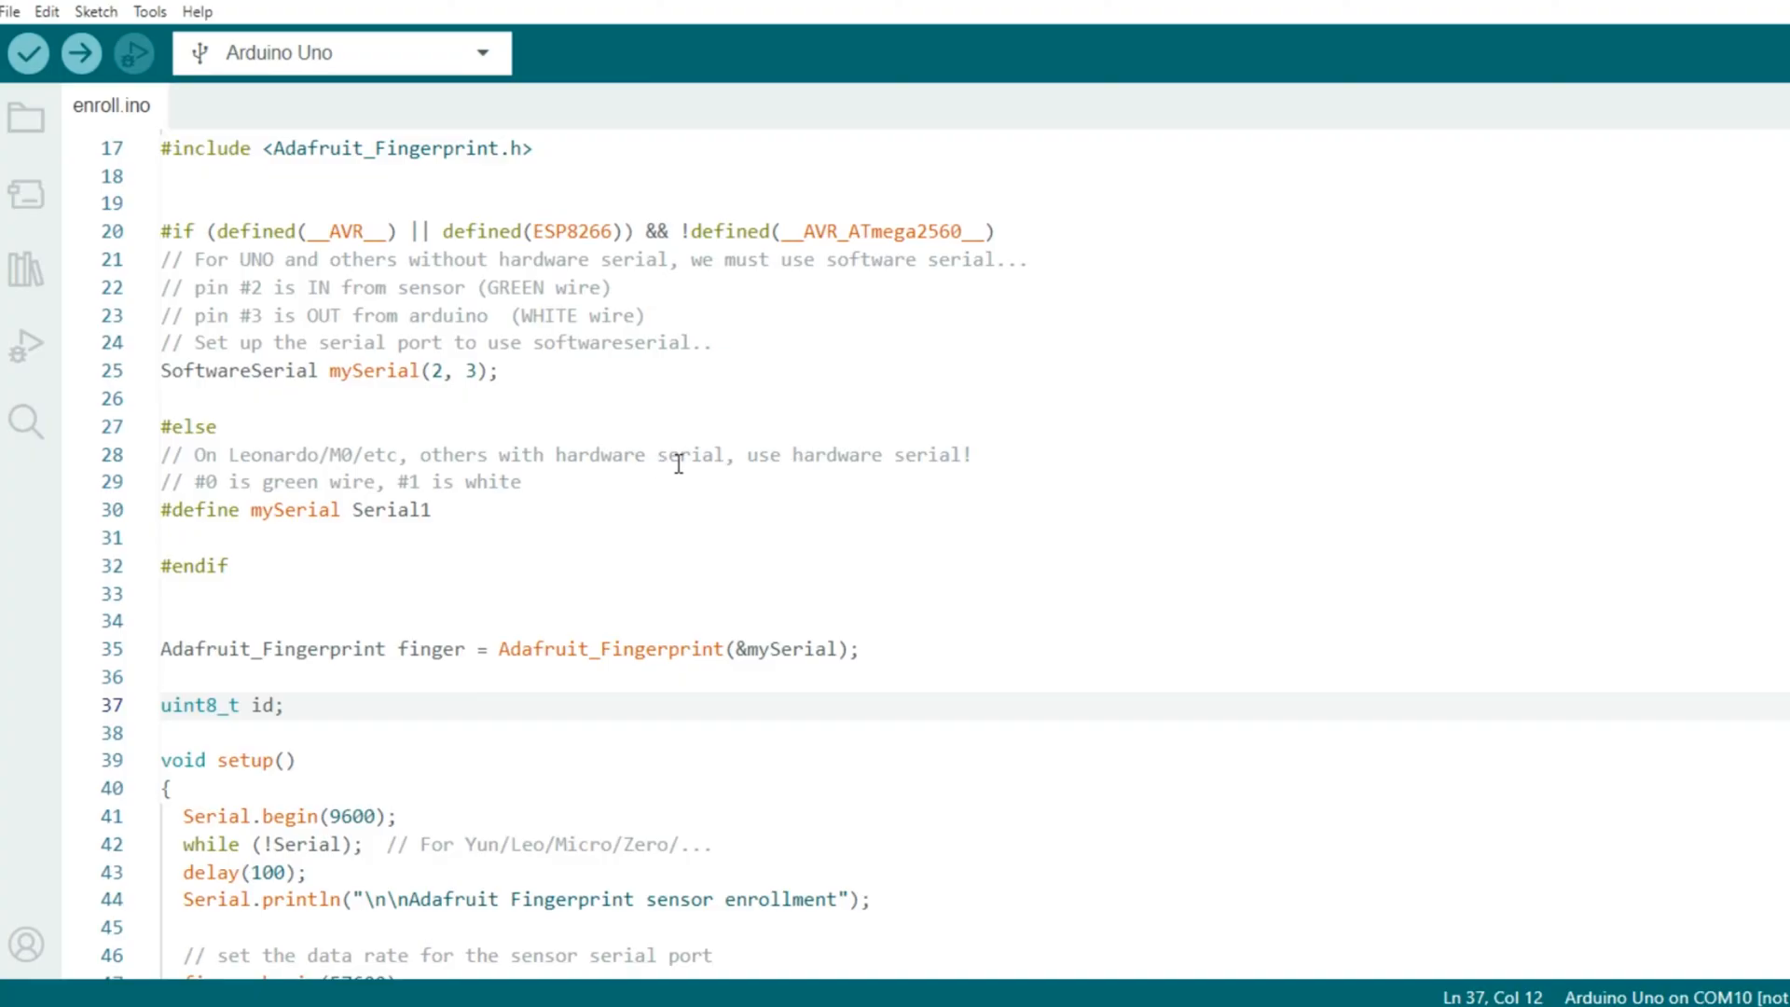
pyautogui.scroll(-3)
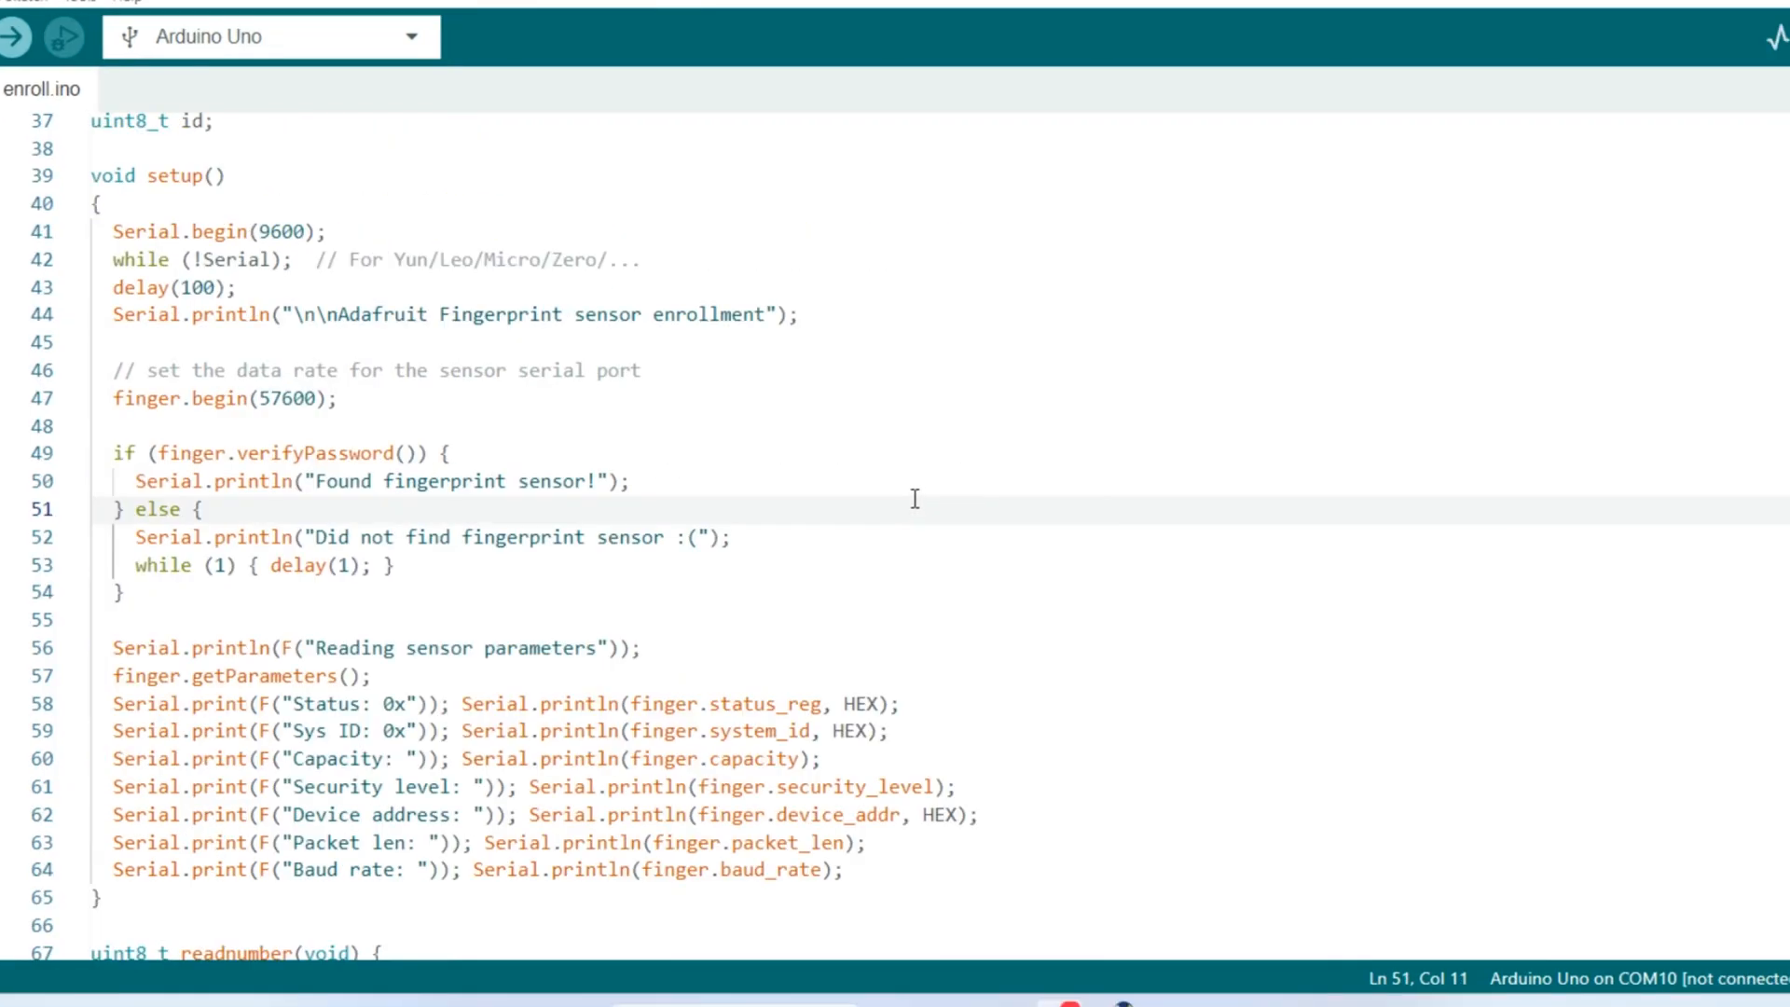
pyautogui.moveTo(874, 531)
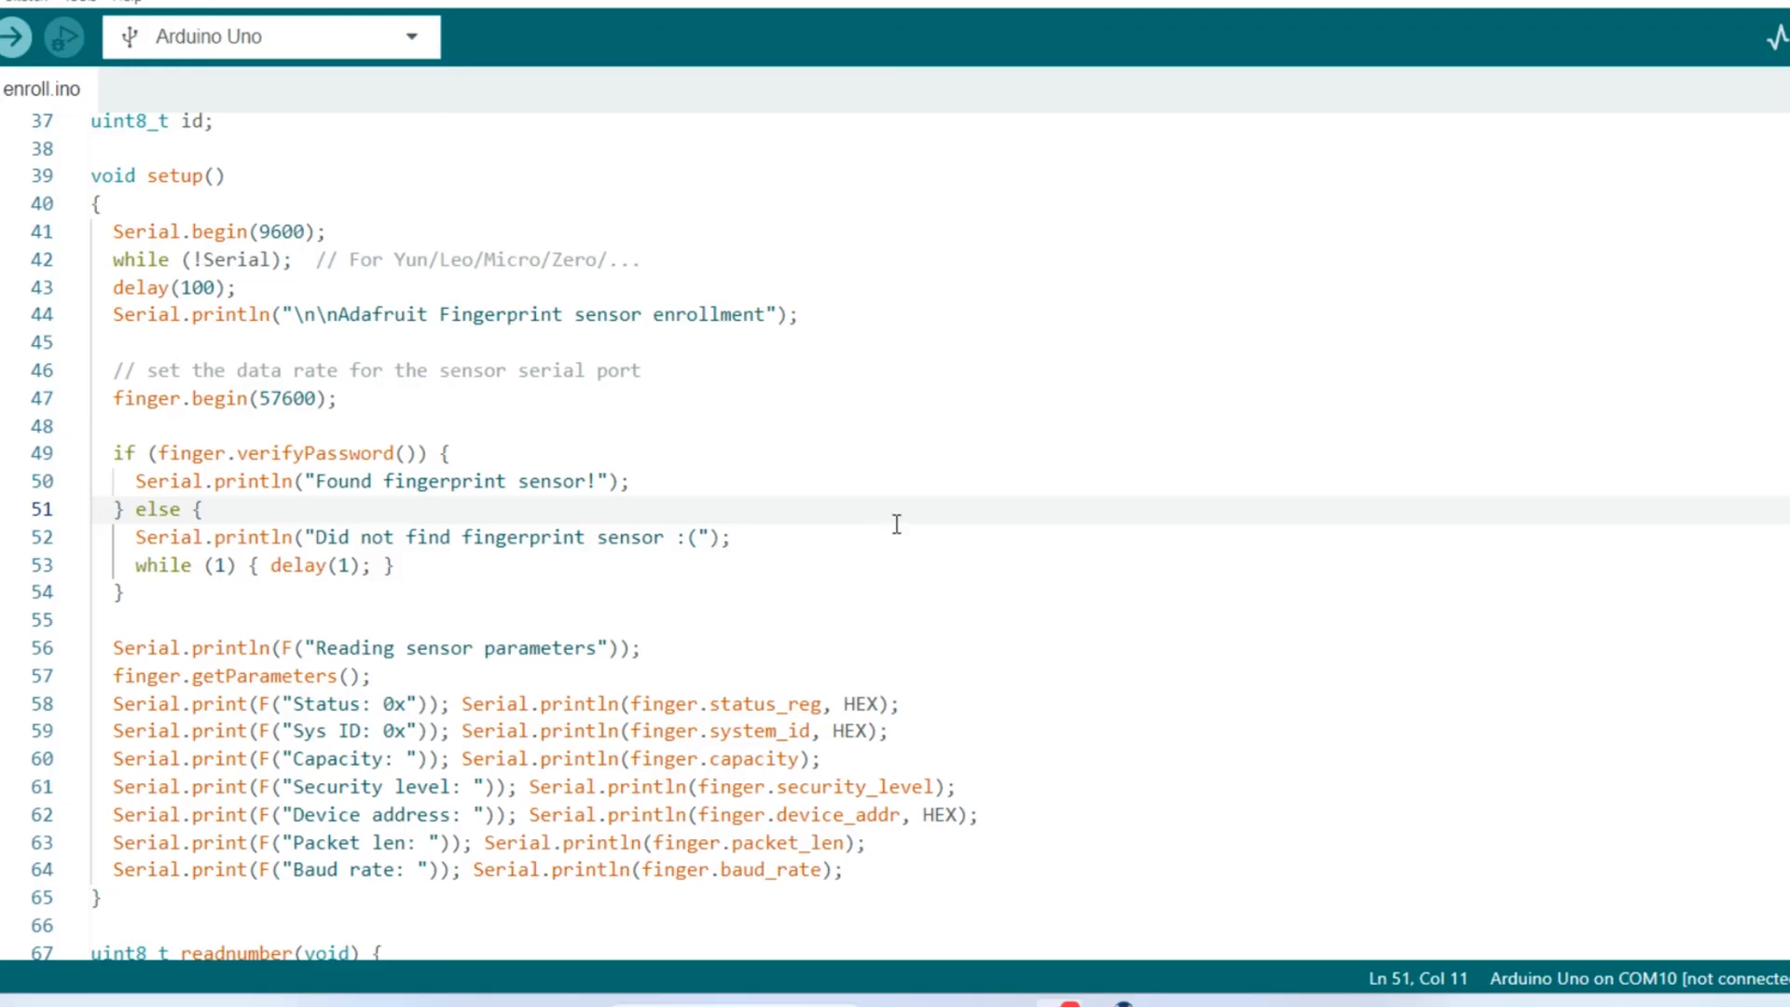
pyautogui.moveTo(906, 511)
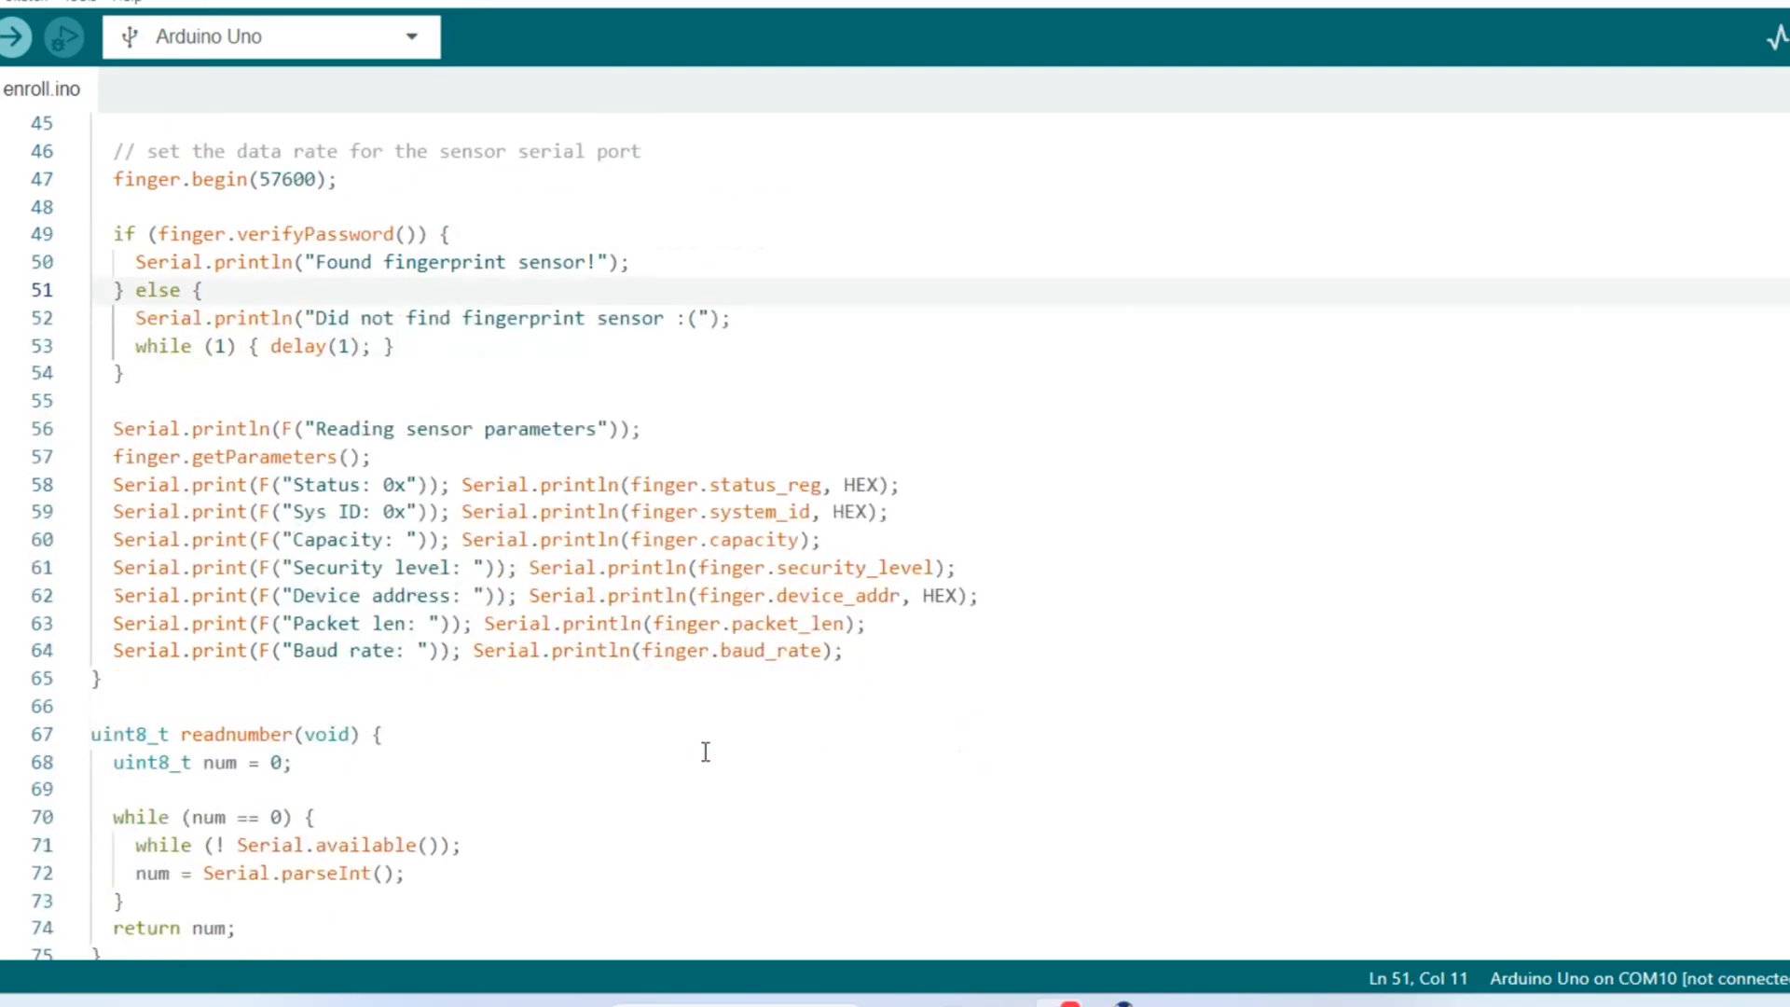
pyautogui.moveTo(748, 738)
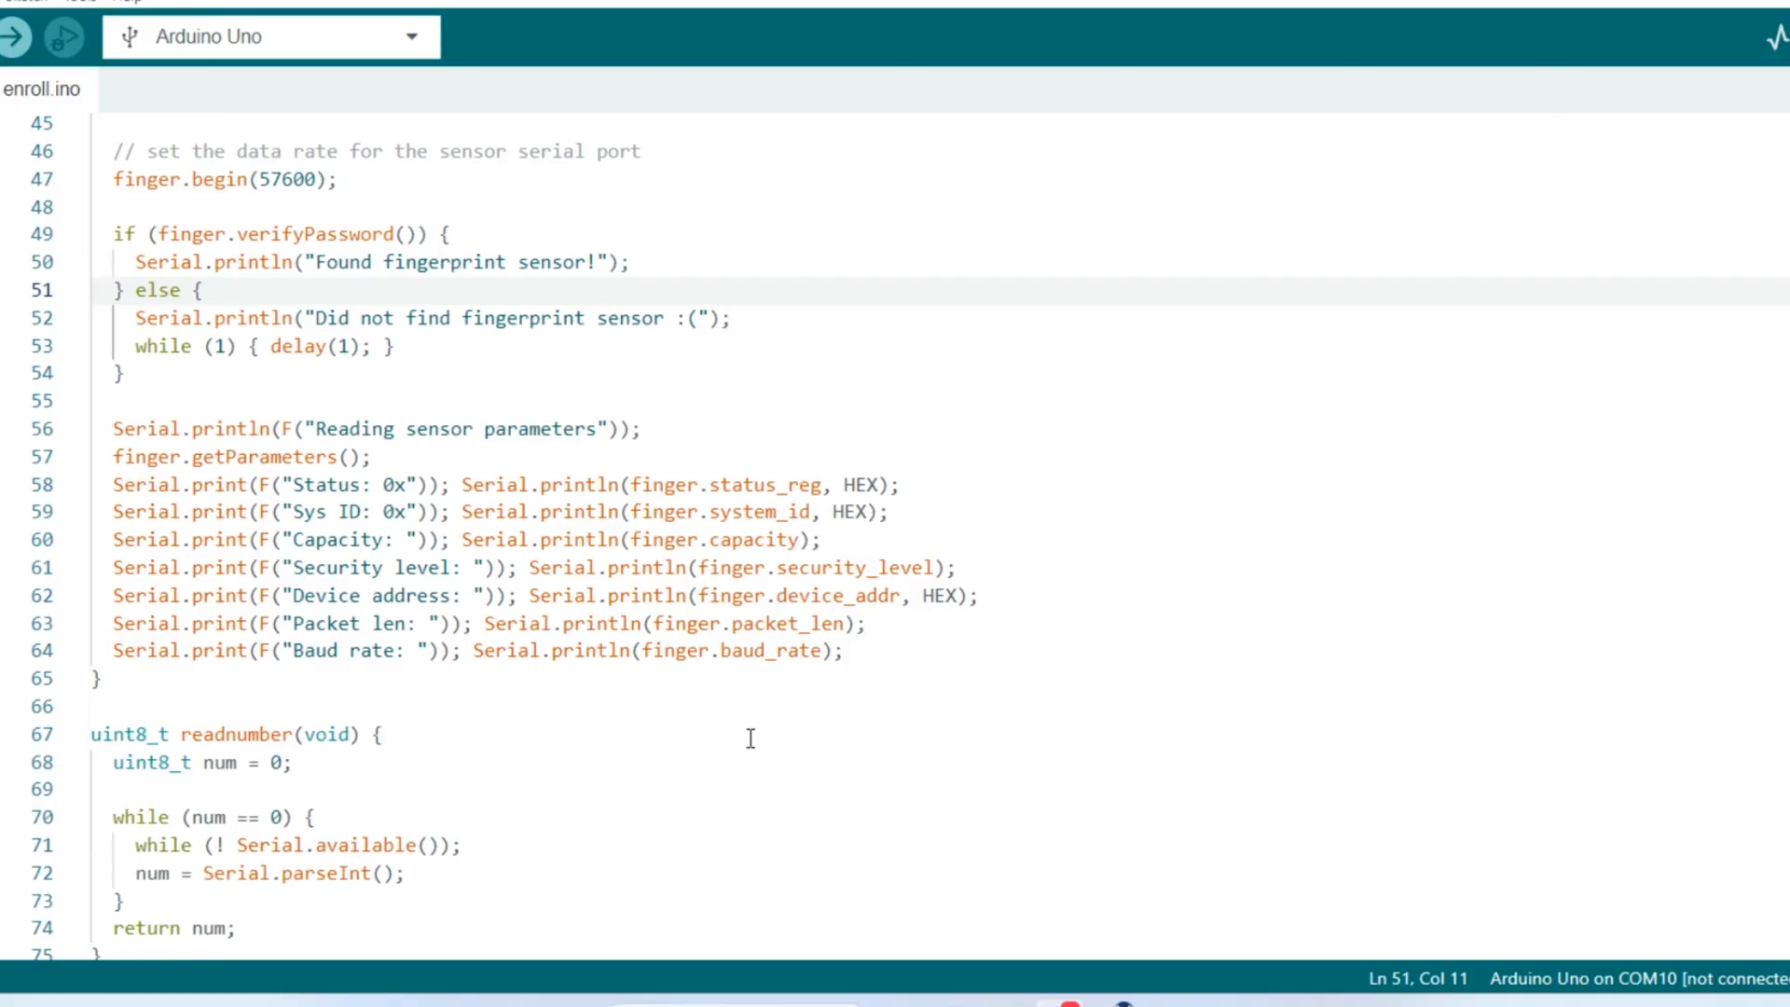
pyautogui.scroll(-3)
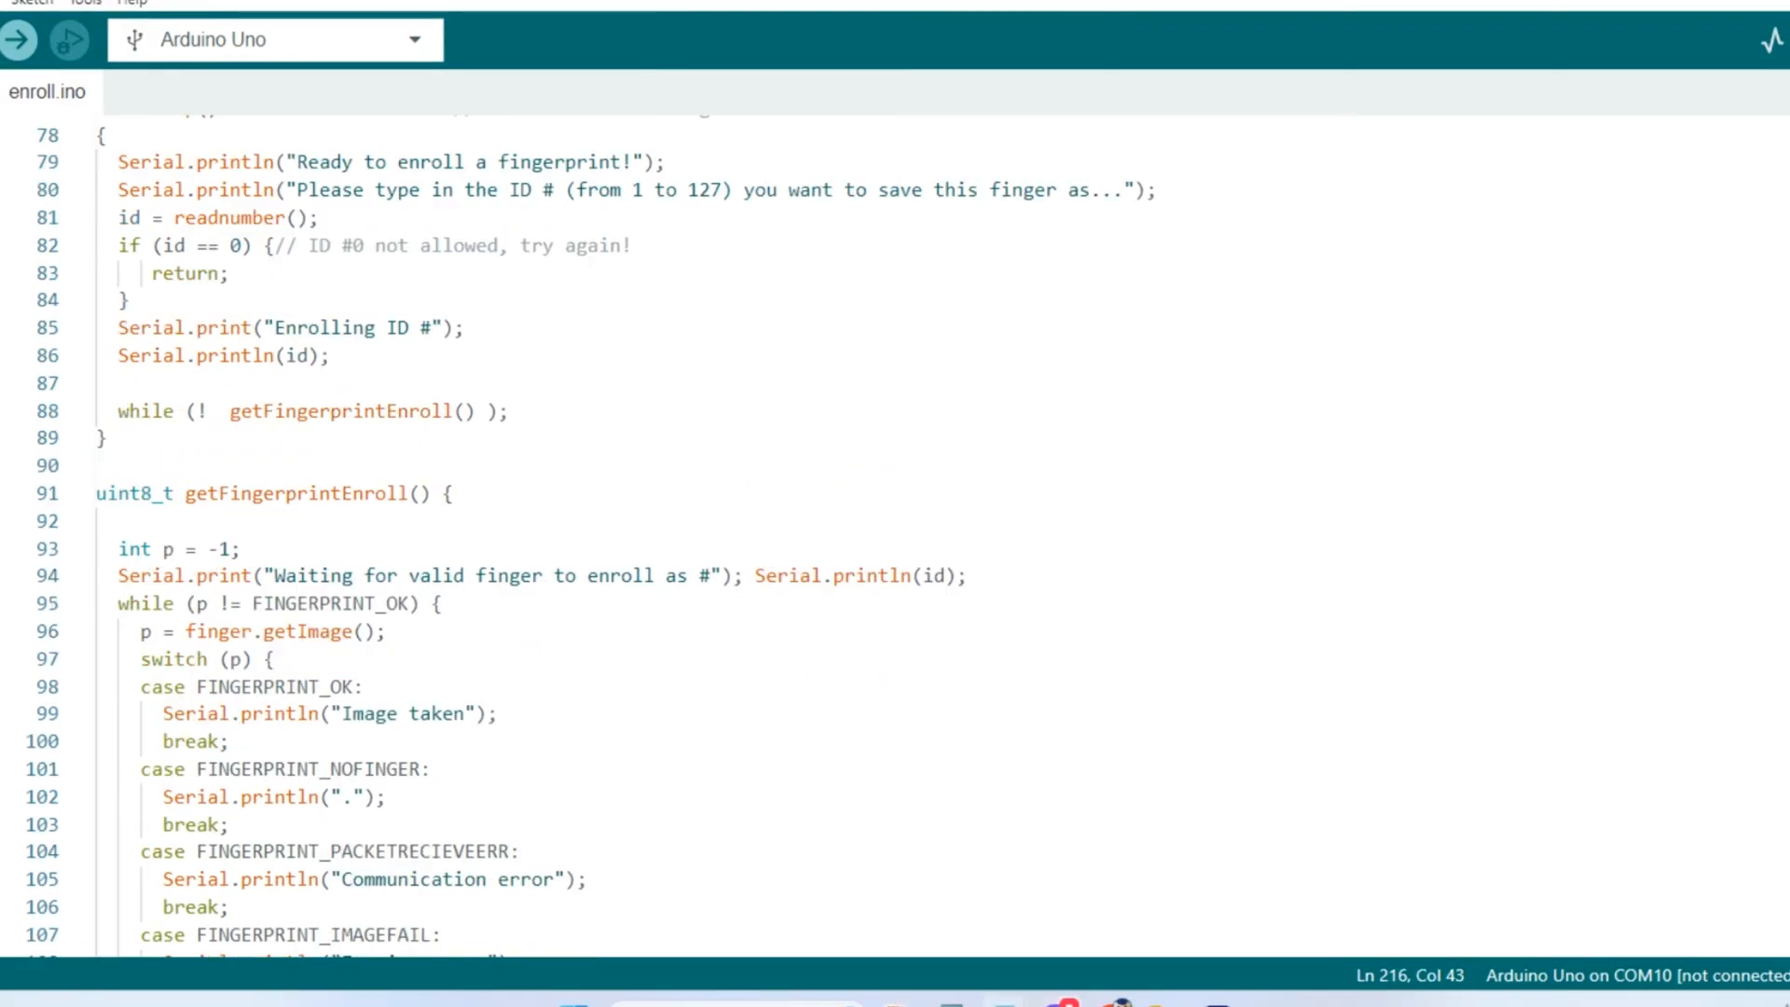
pyautogui.scroll(-3)
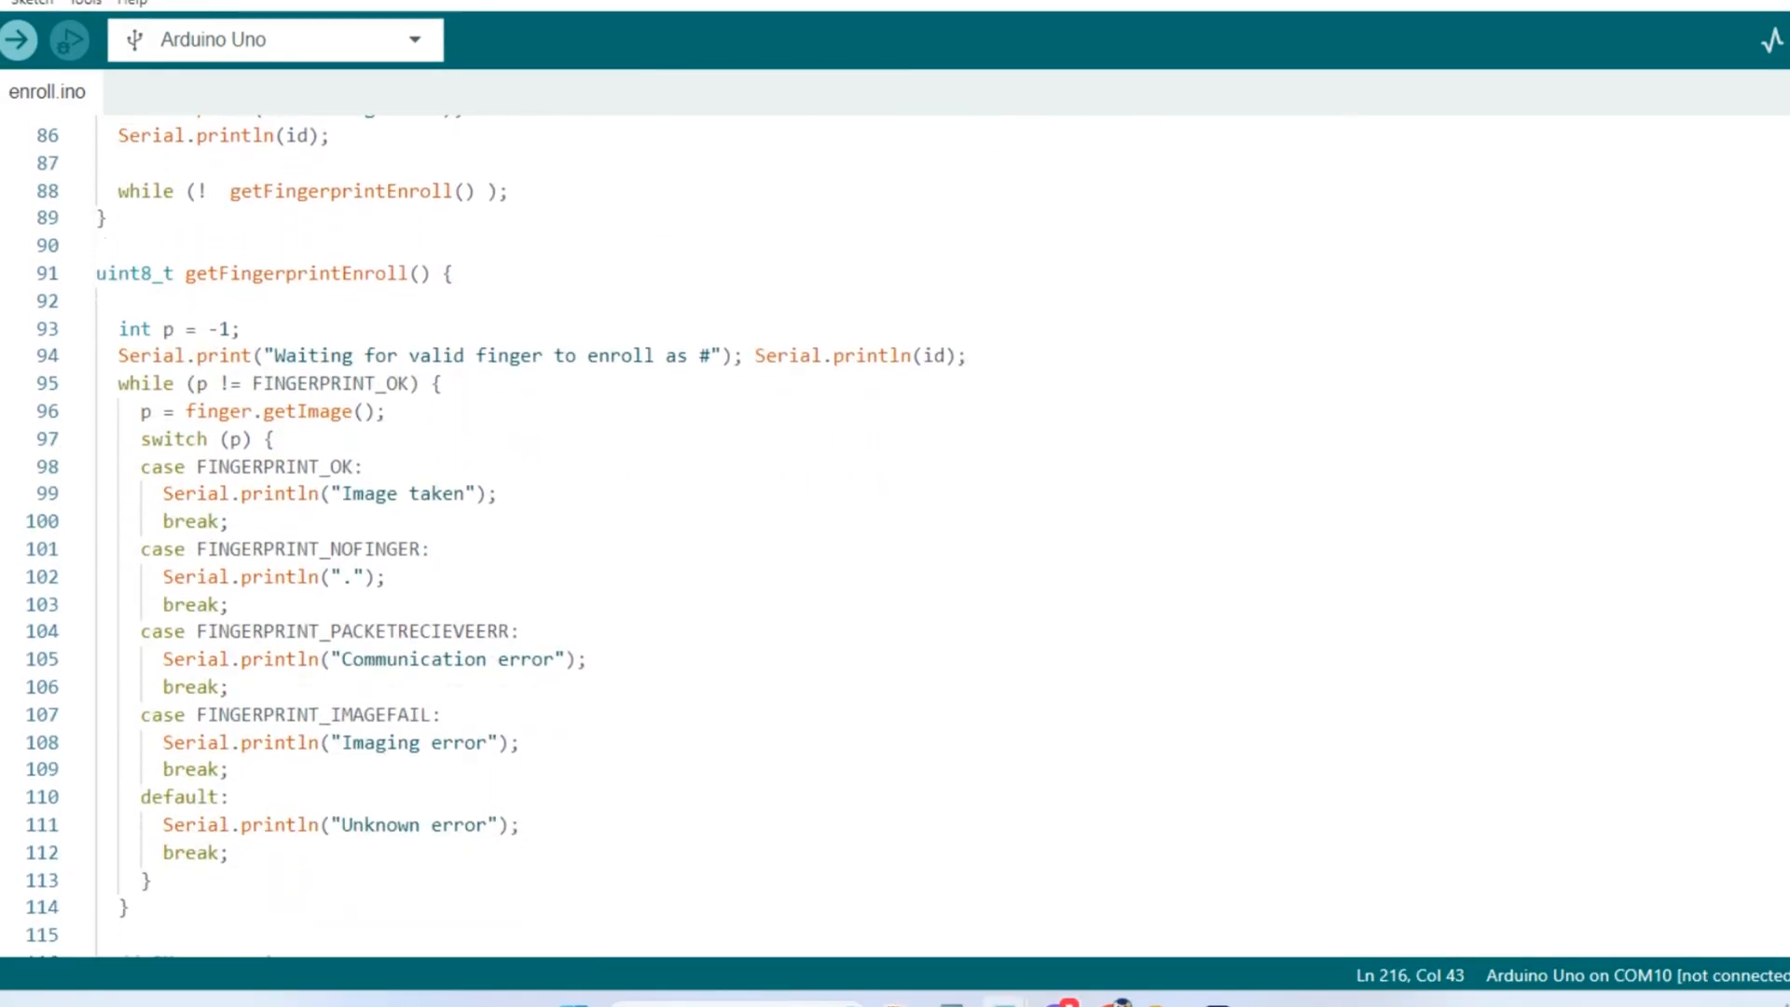
pyautogui.scroll(-3)
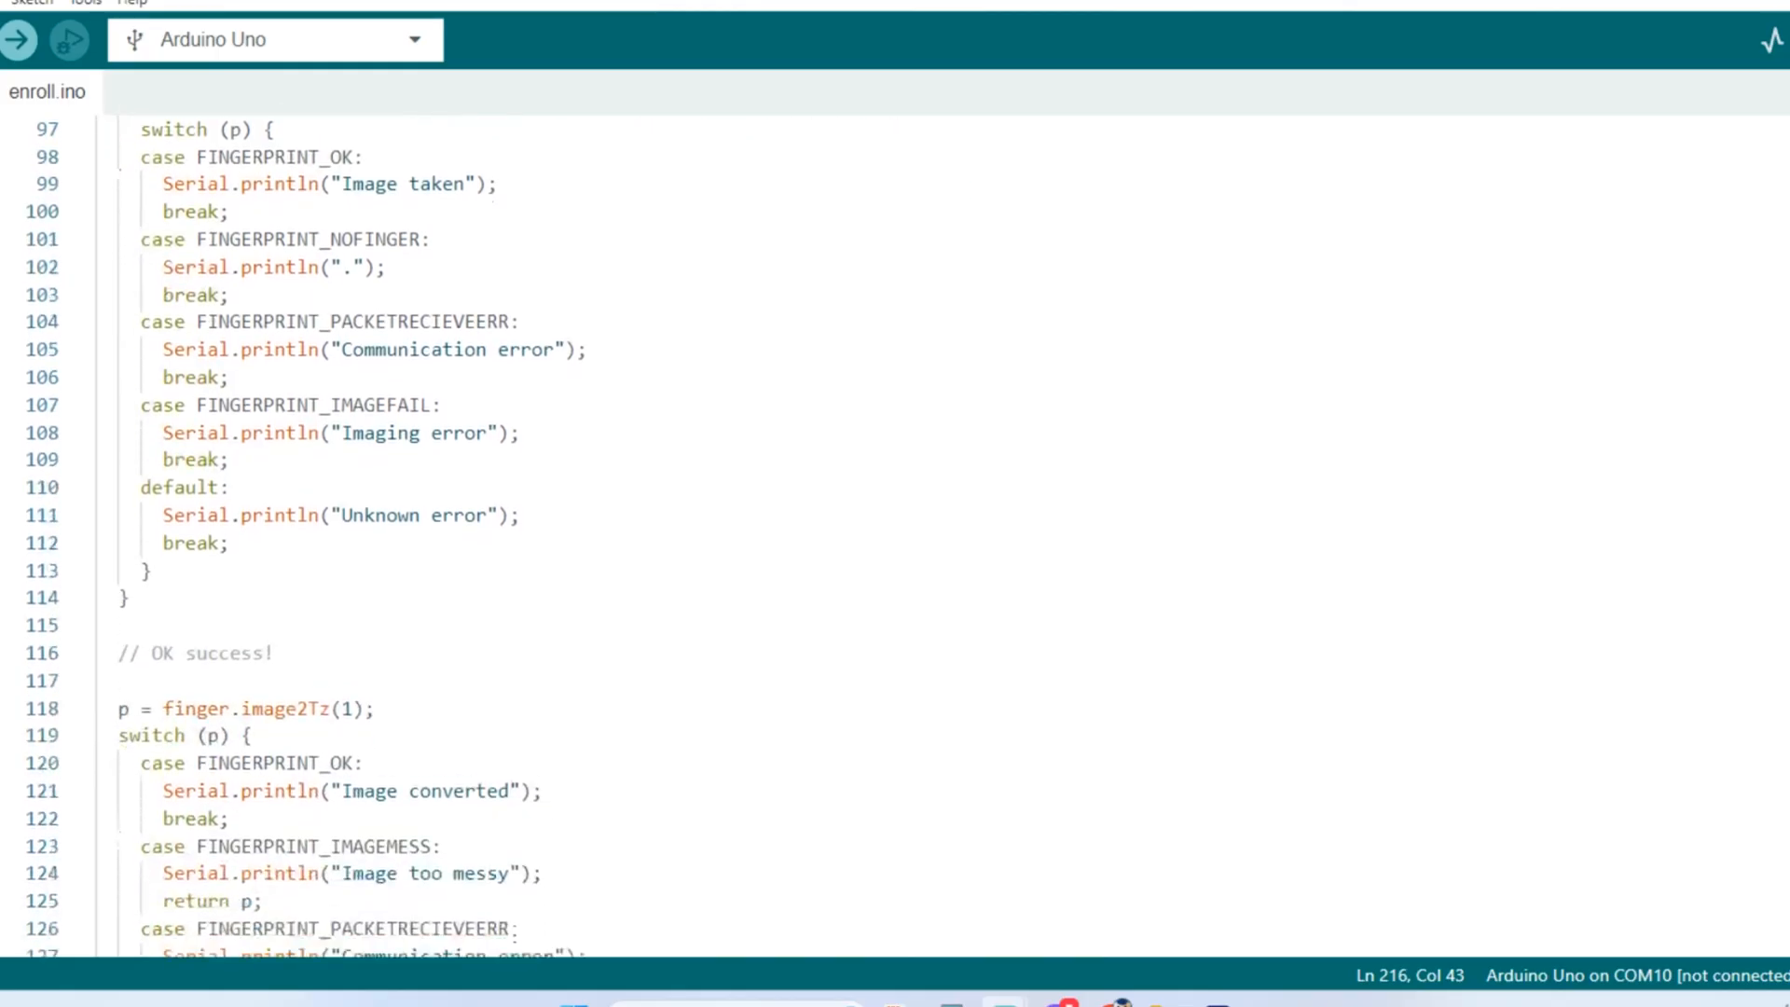
pyautogui.scroll(-3)
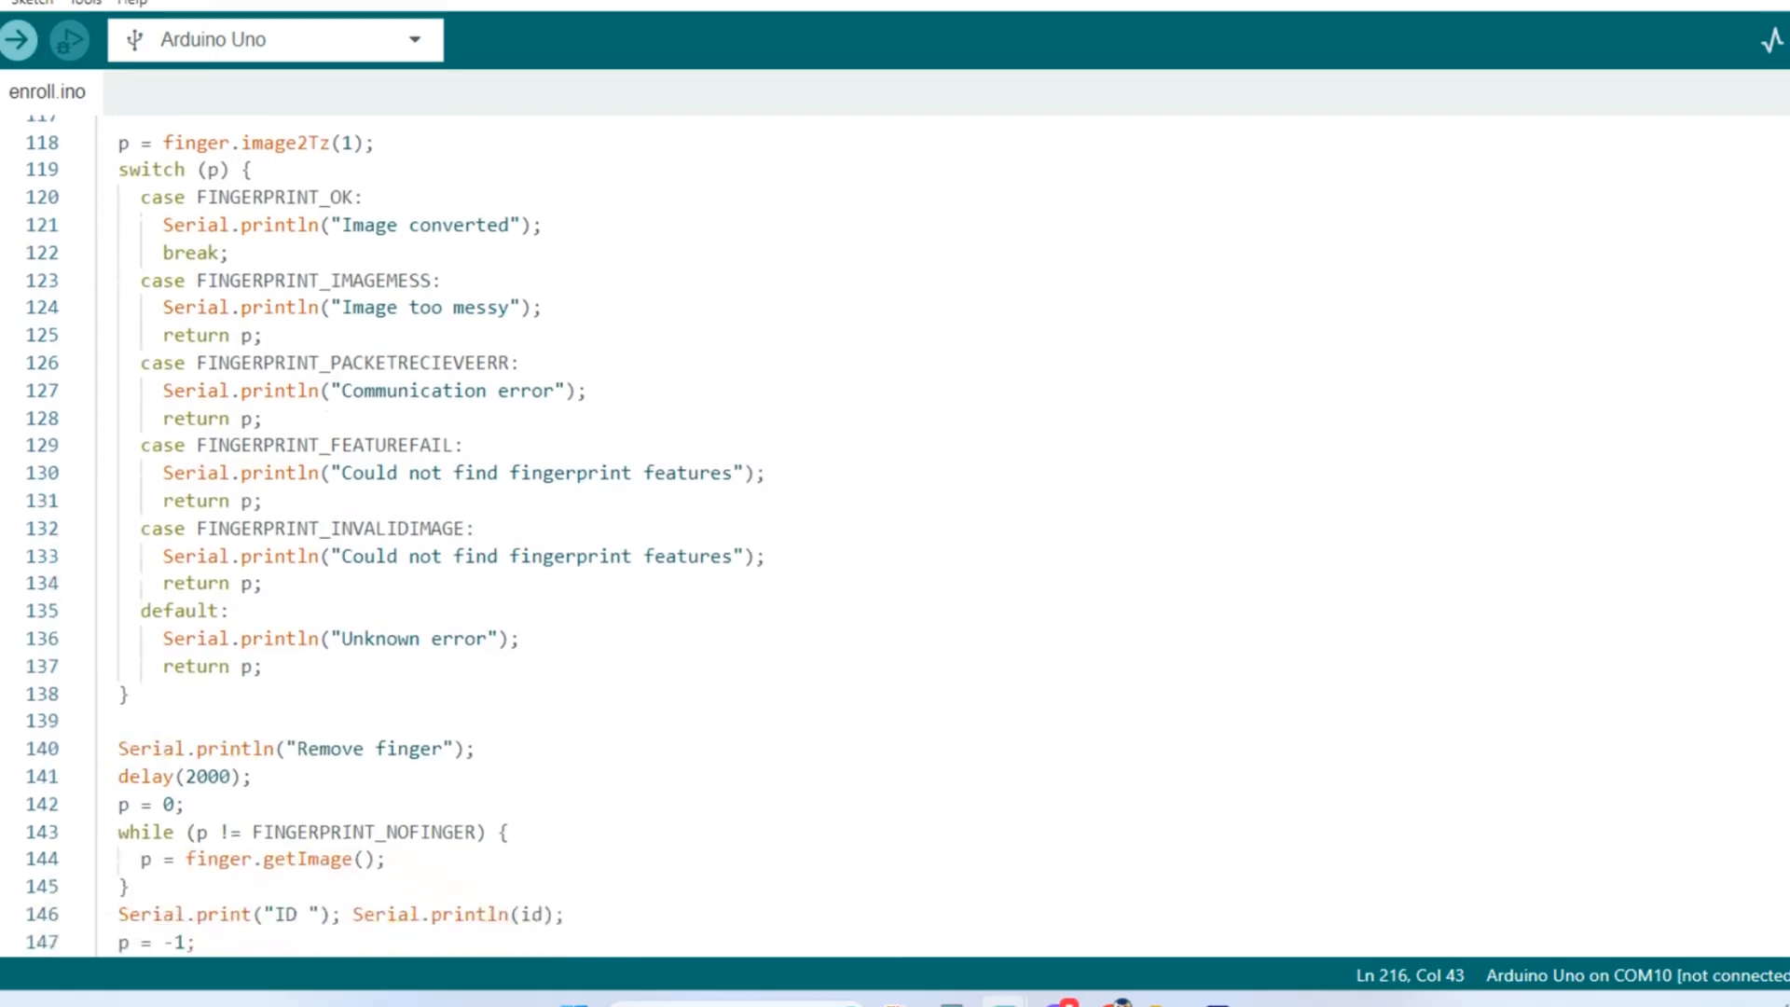
pyautogui.scroll(-3)
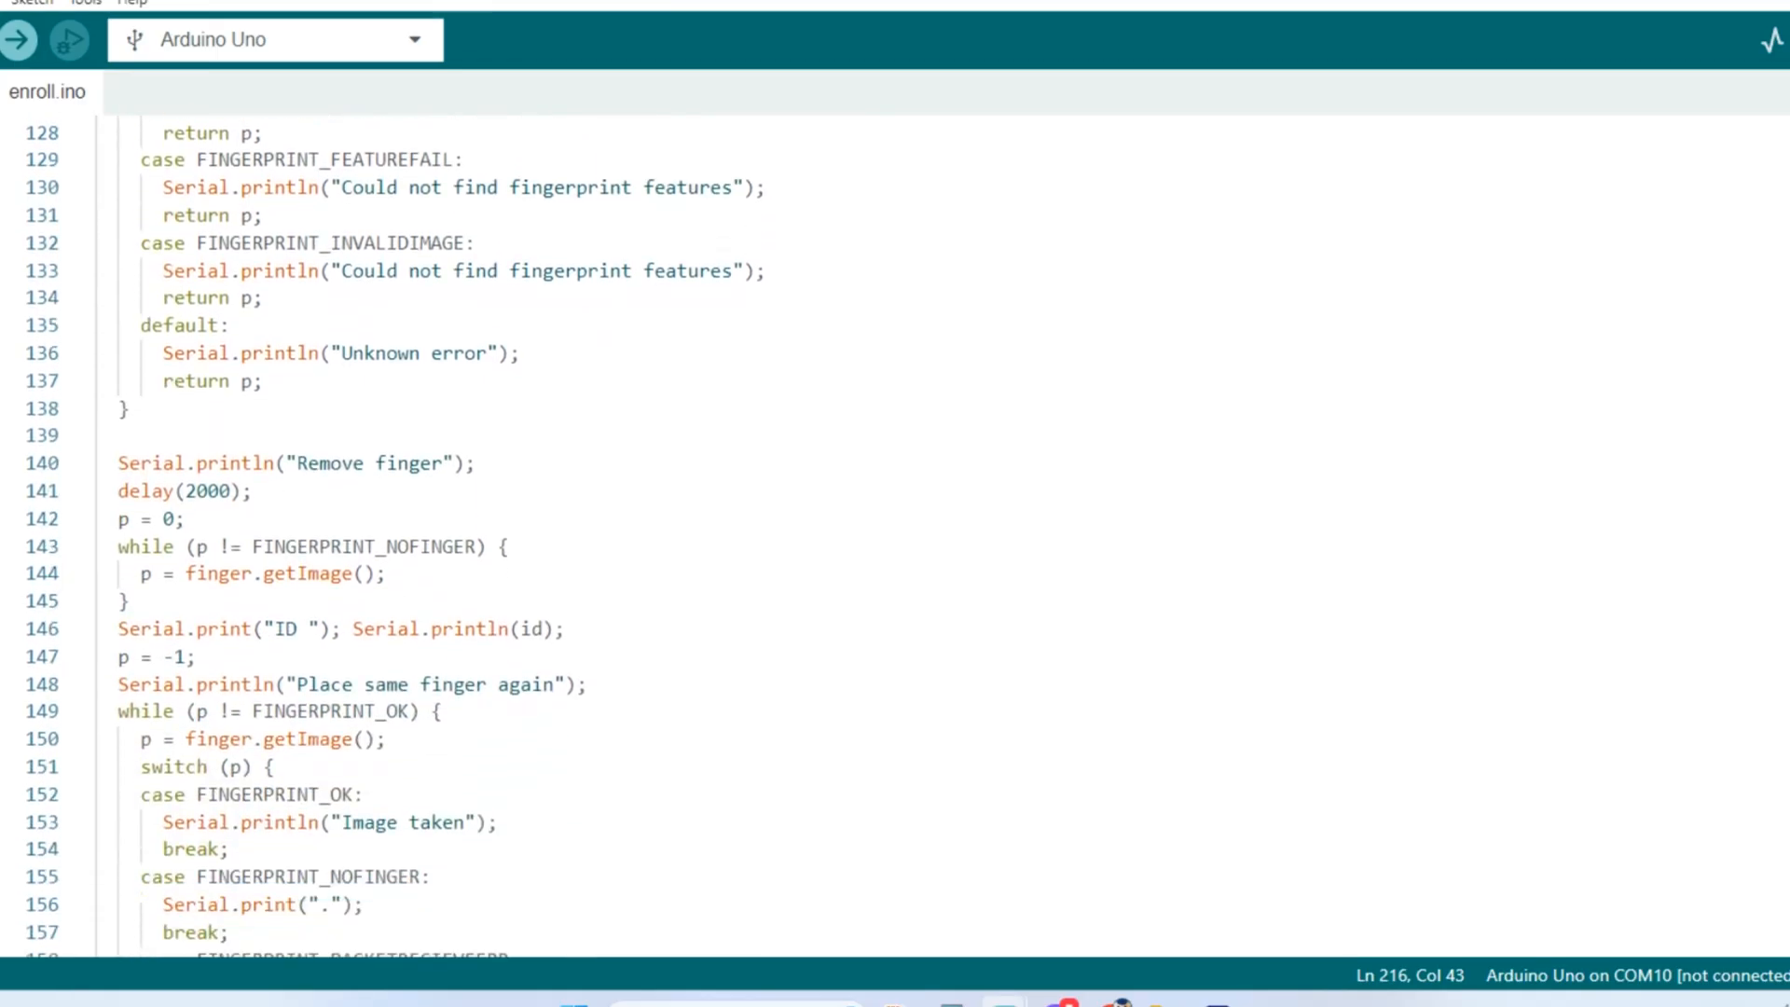
pyautogui.scroll(-3)
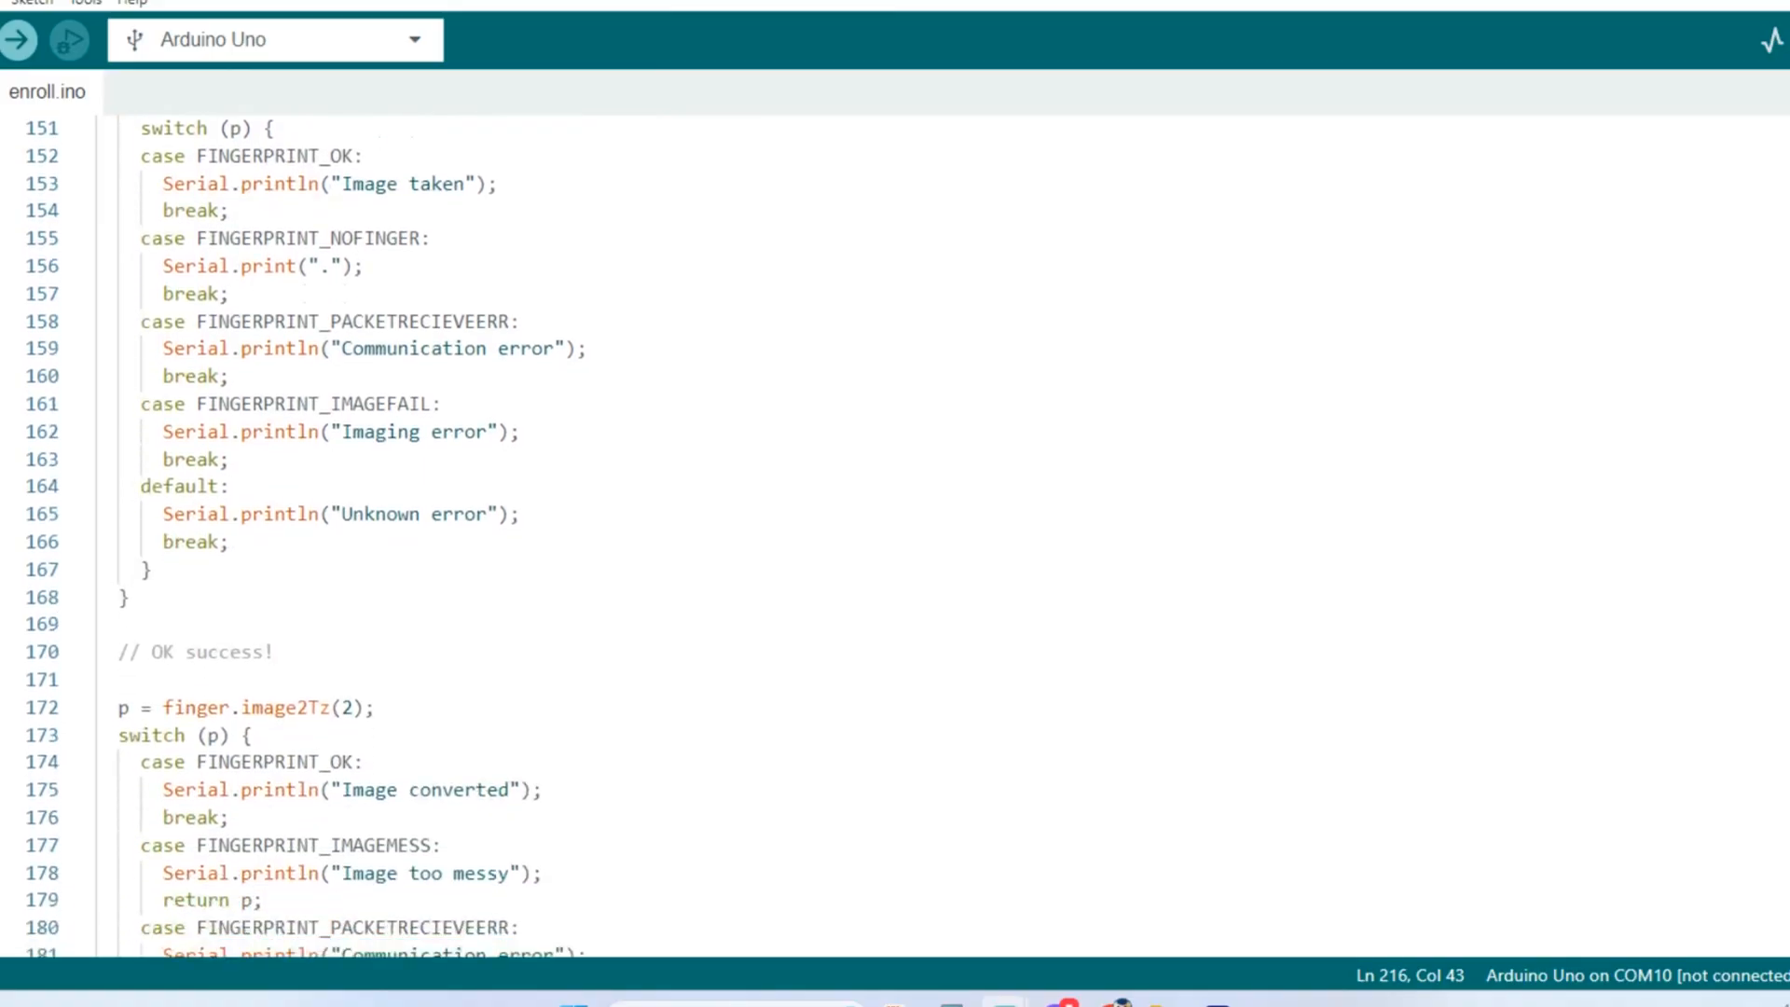
pyautogui.scroll(-3)
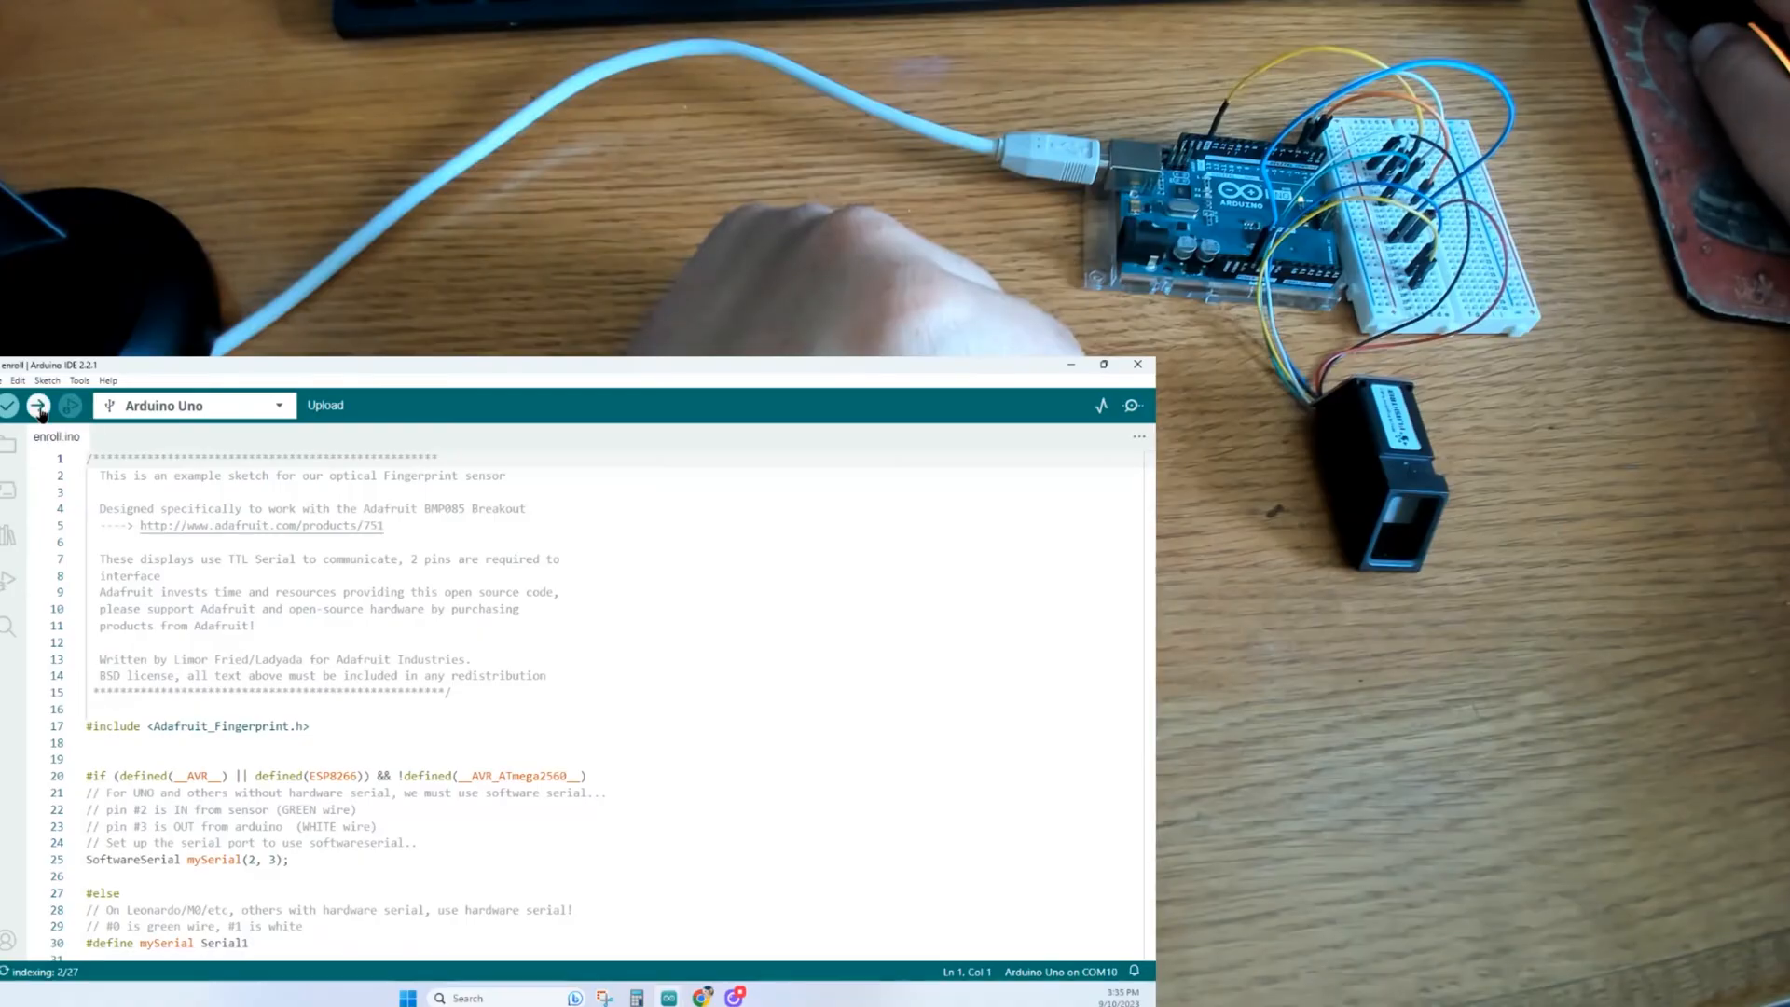
# Step: Upload the enroll sketch to the Arduino Uno and view its serial output asking for an ID
pyautogui.click(37, 406)
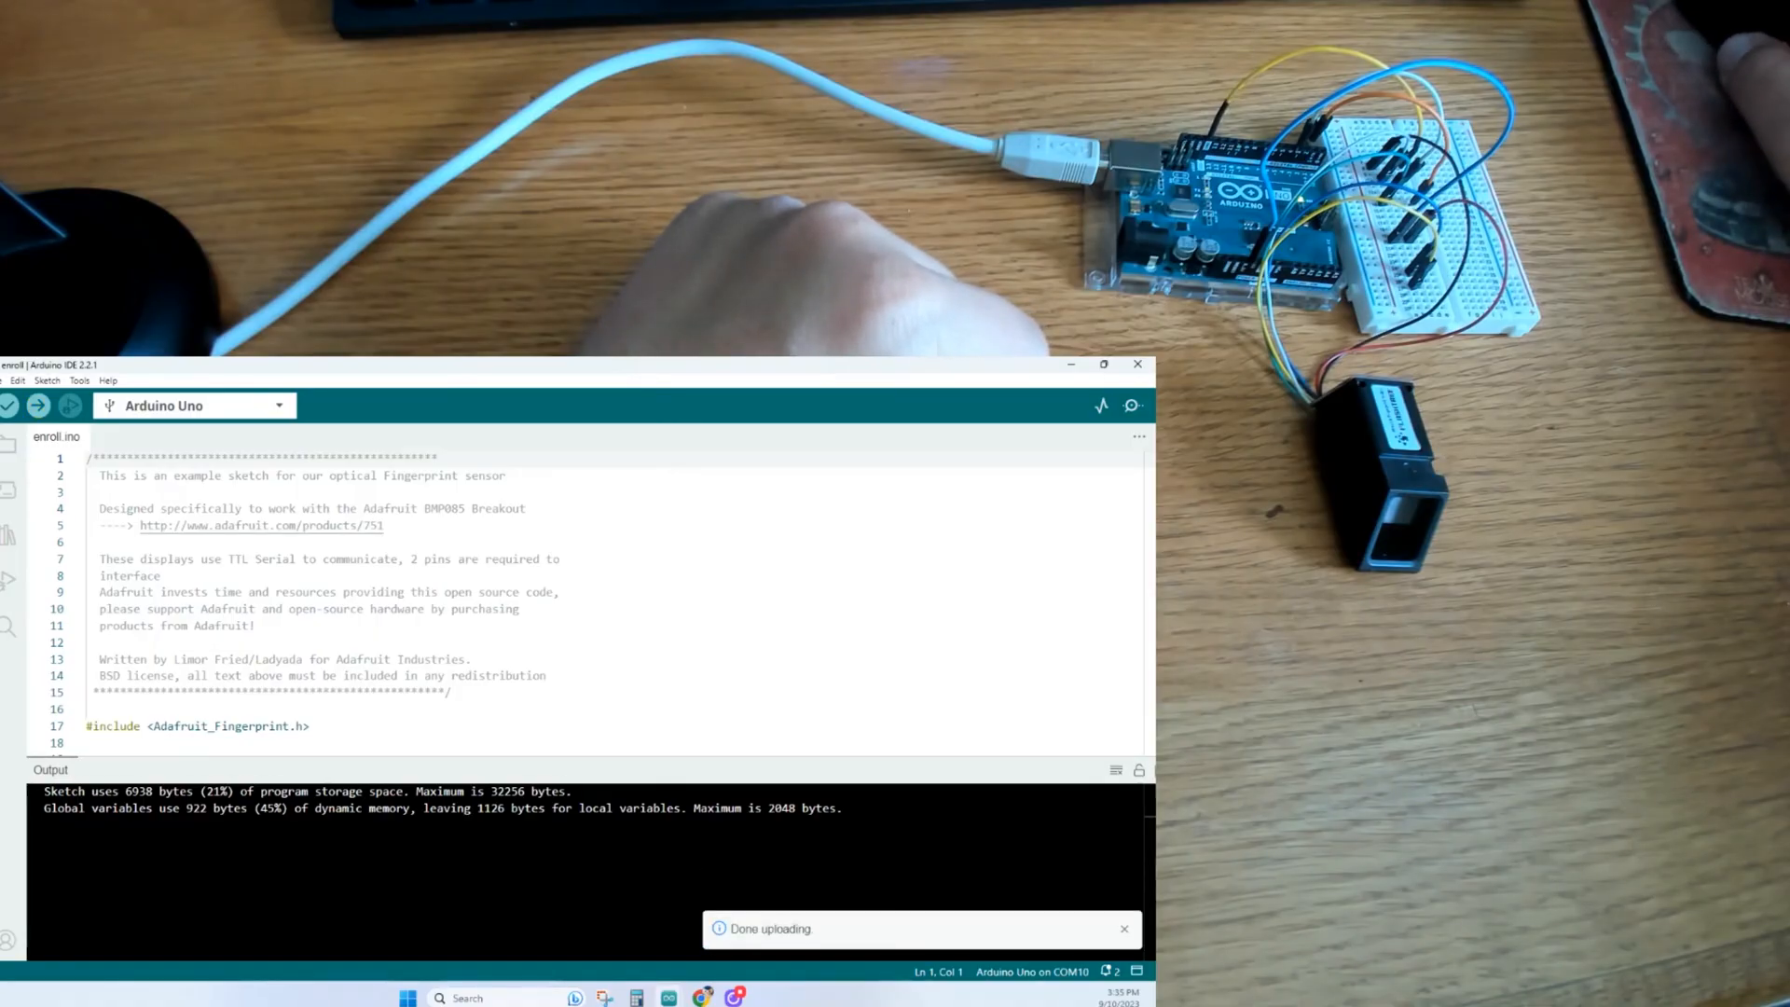
pyautogui.click(1132, 406)
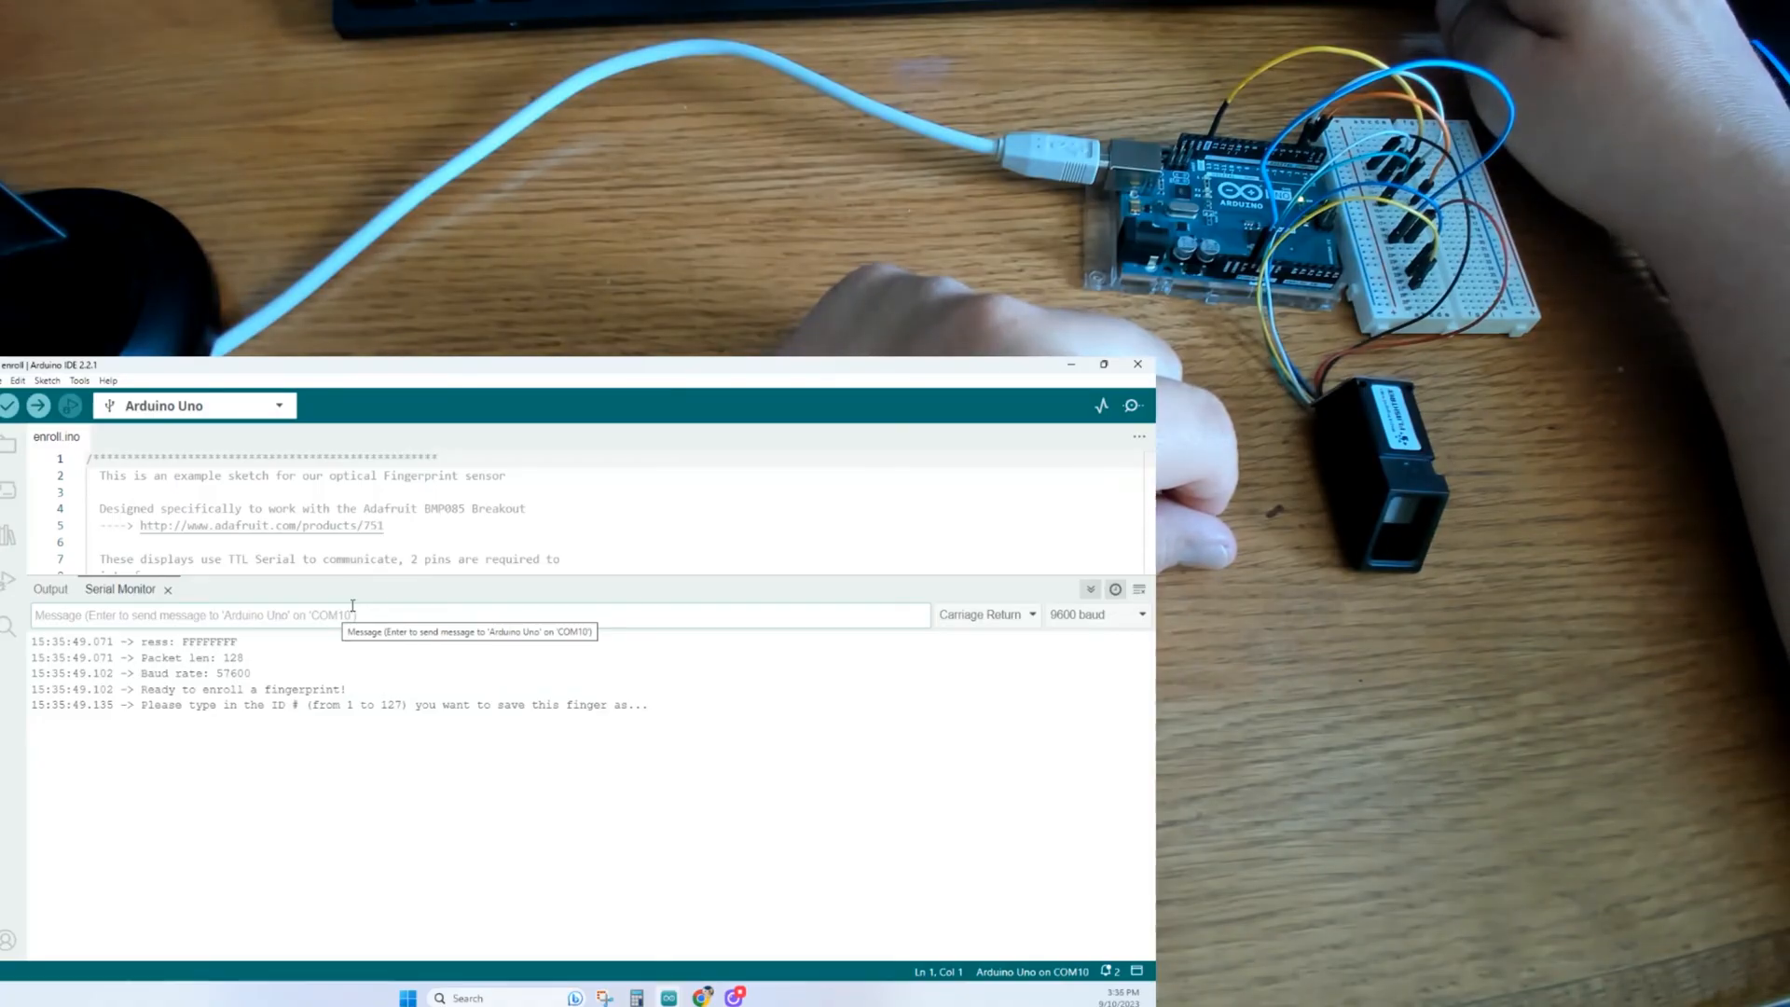
# Step: Send IDs 1 and 2 in the Serial Monitor to enroll fingerprints on the sensor
pyautogui.write('1')
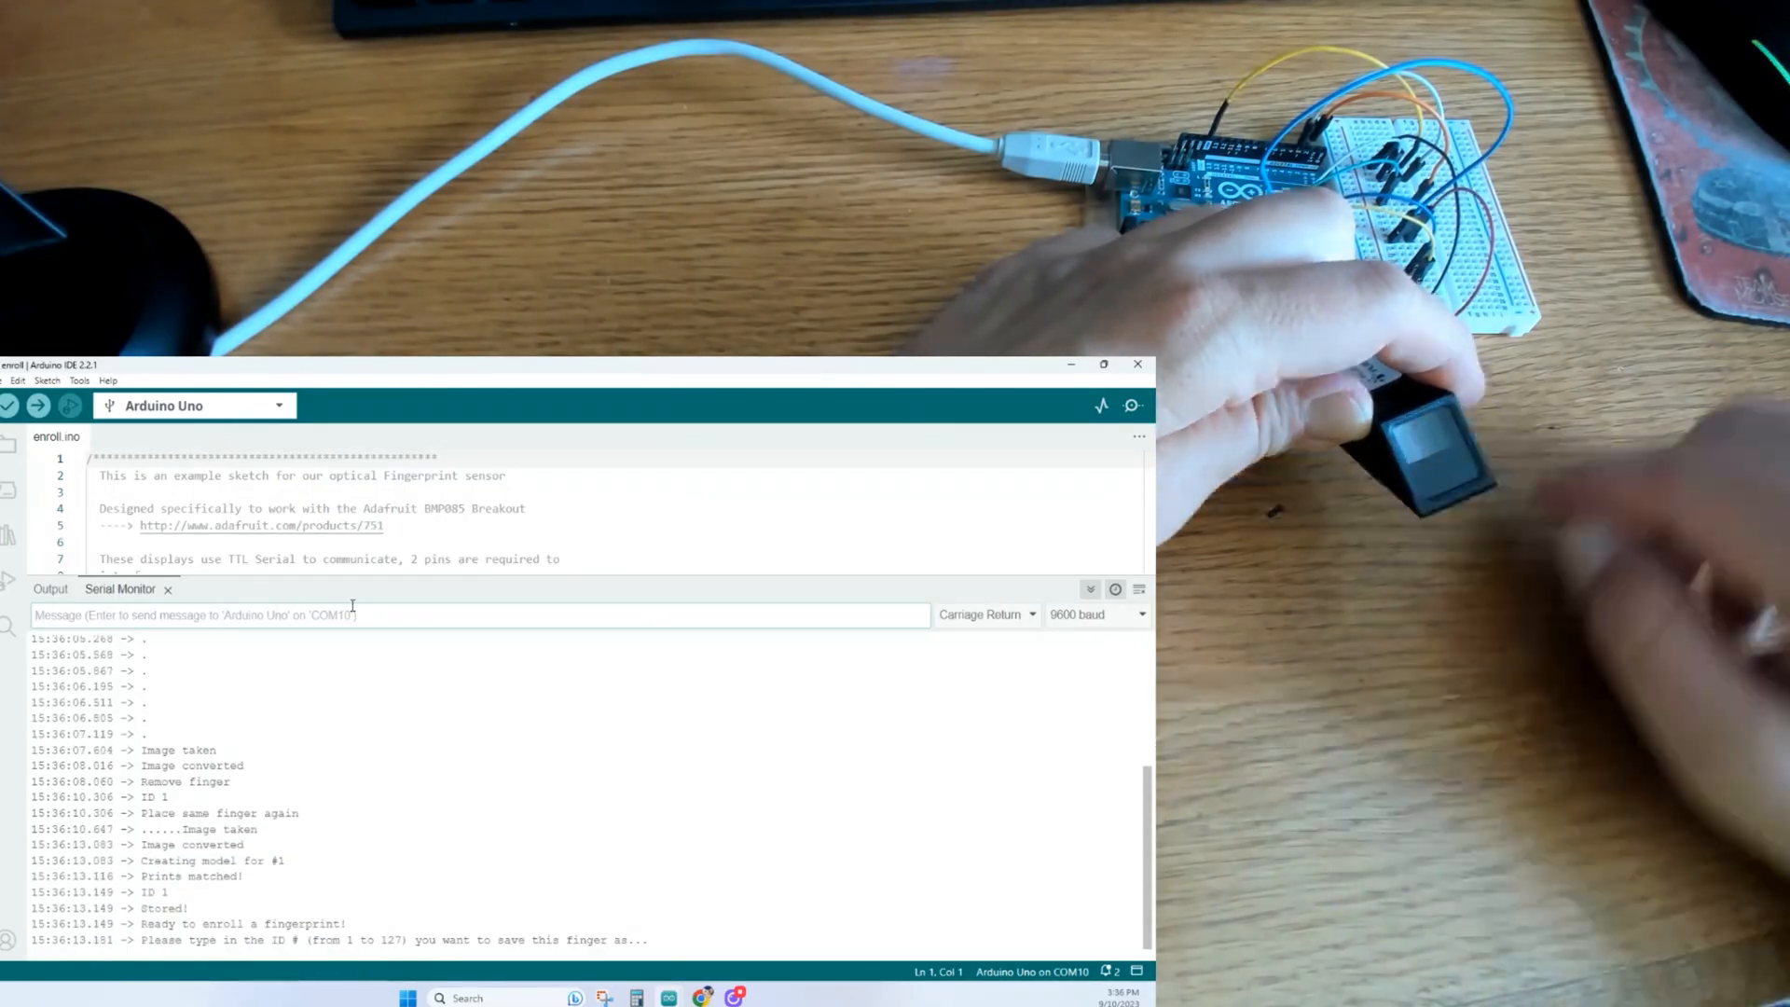
pyautogui.write('2')
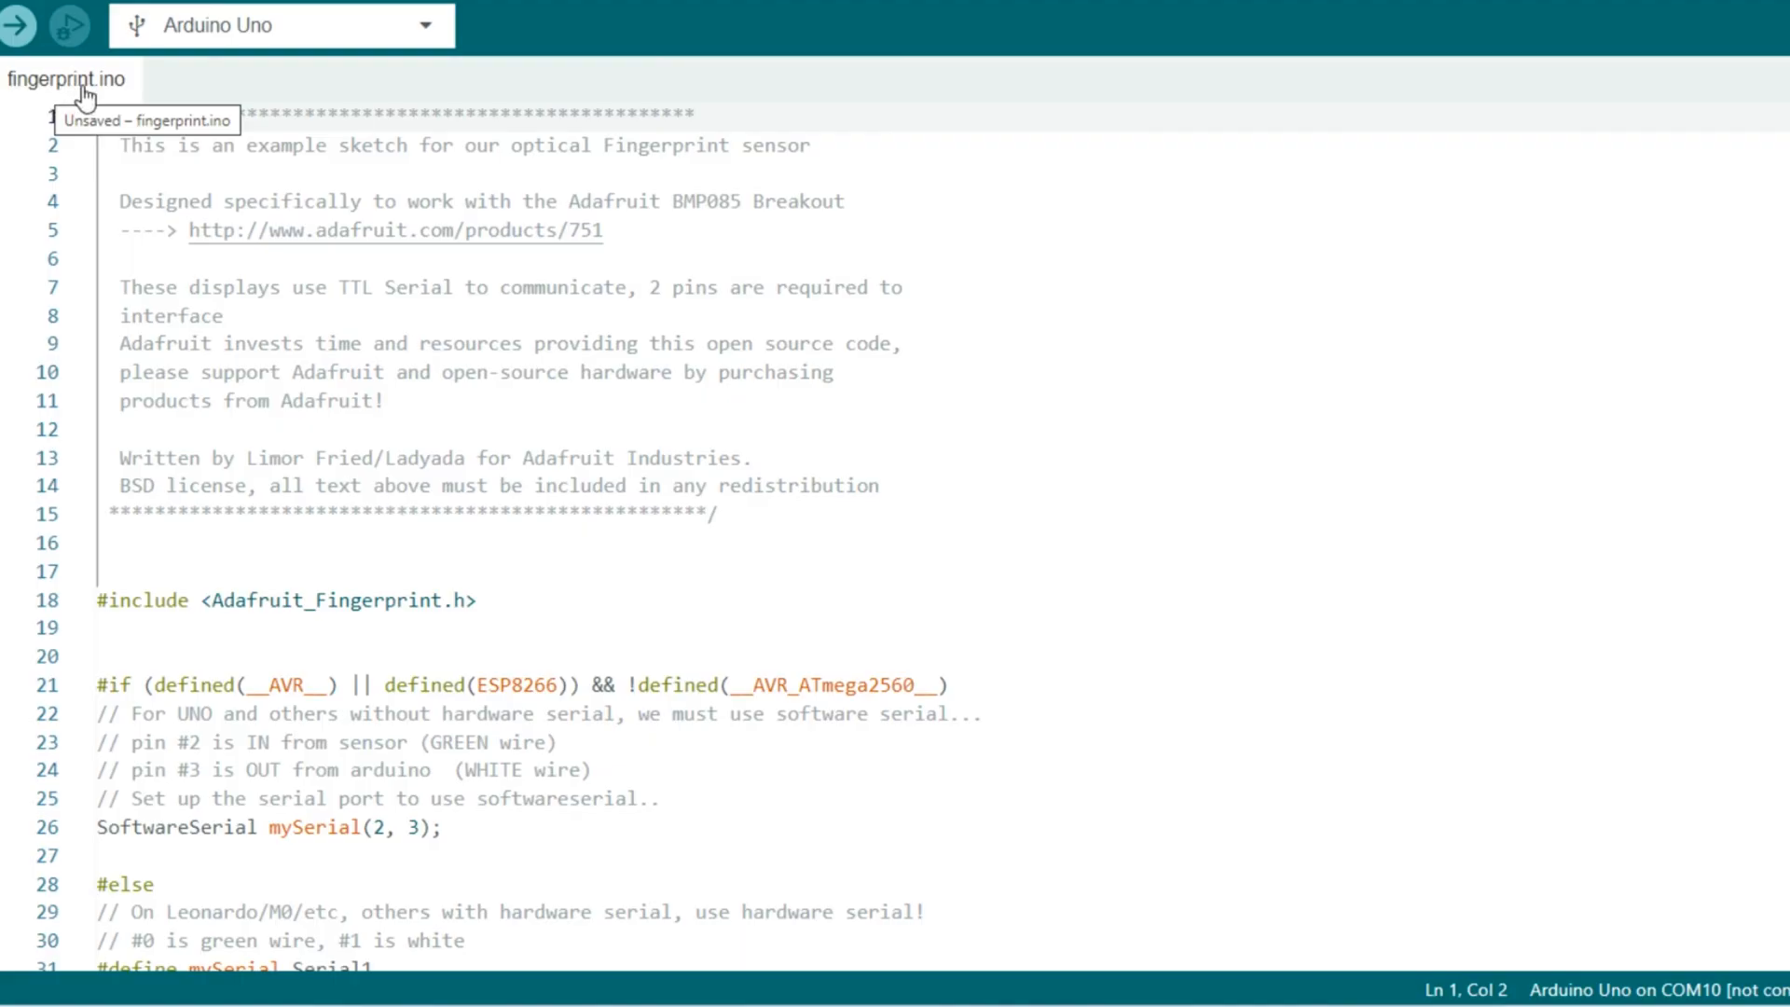
pyautogui.moveTo(23, 90)
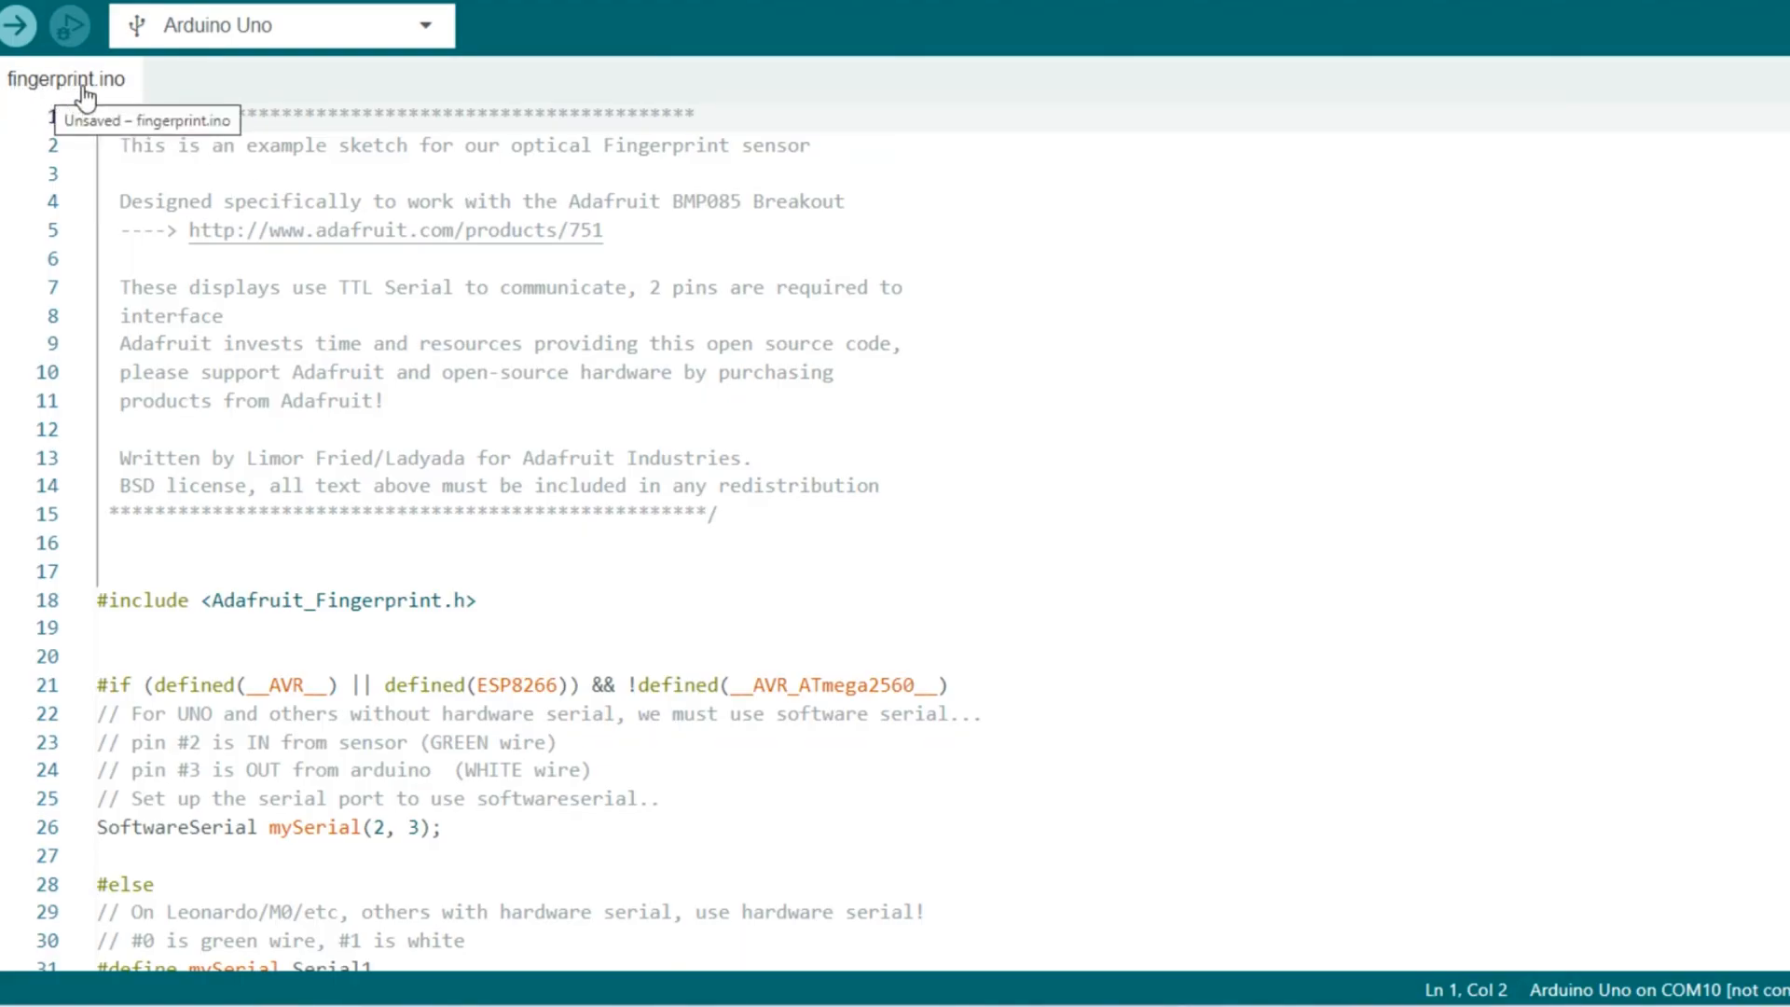
# Step: Scroll through the fingerprint sketch's setup, loop and getFingerprintID functions to the end
pyautogui.scroll(-3)
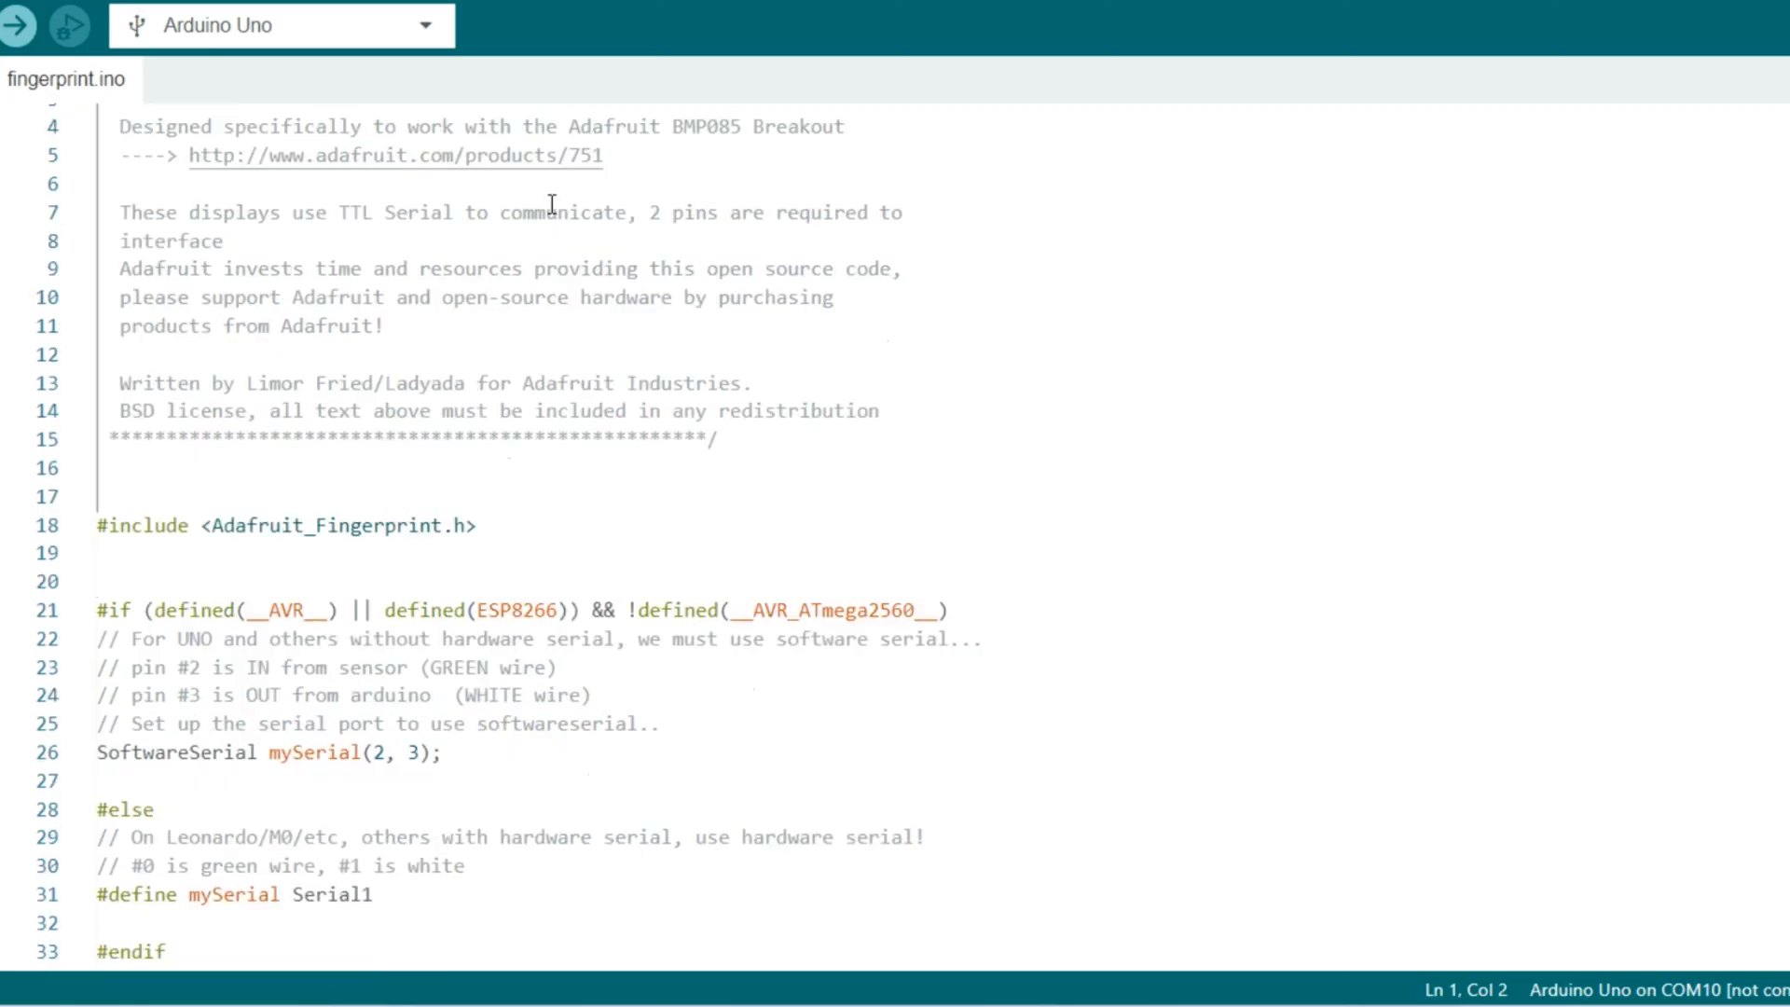
pyautogui.scroll(-3)
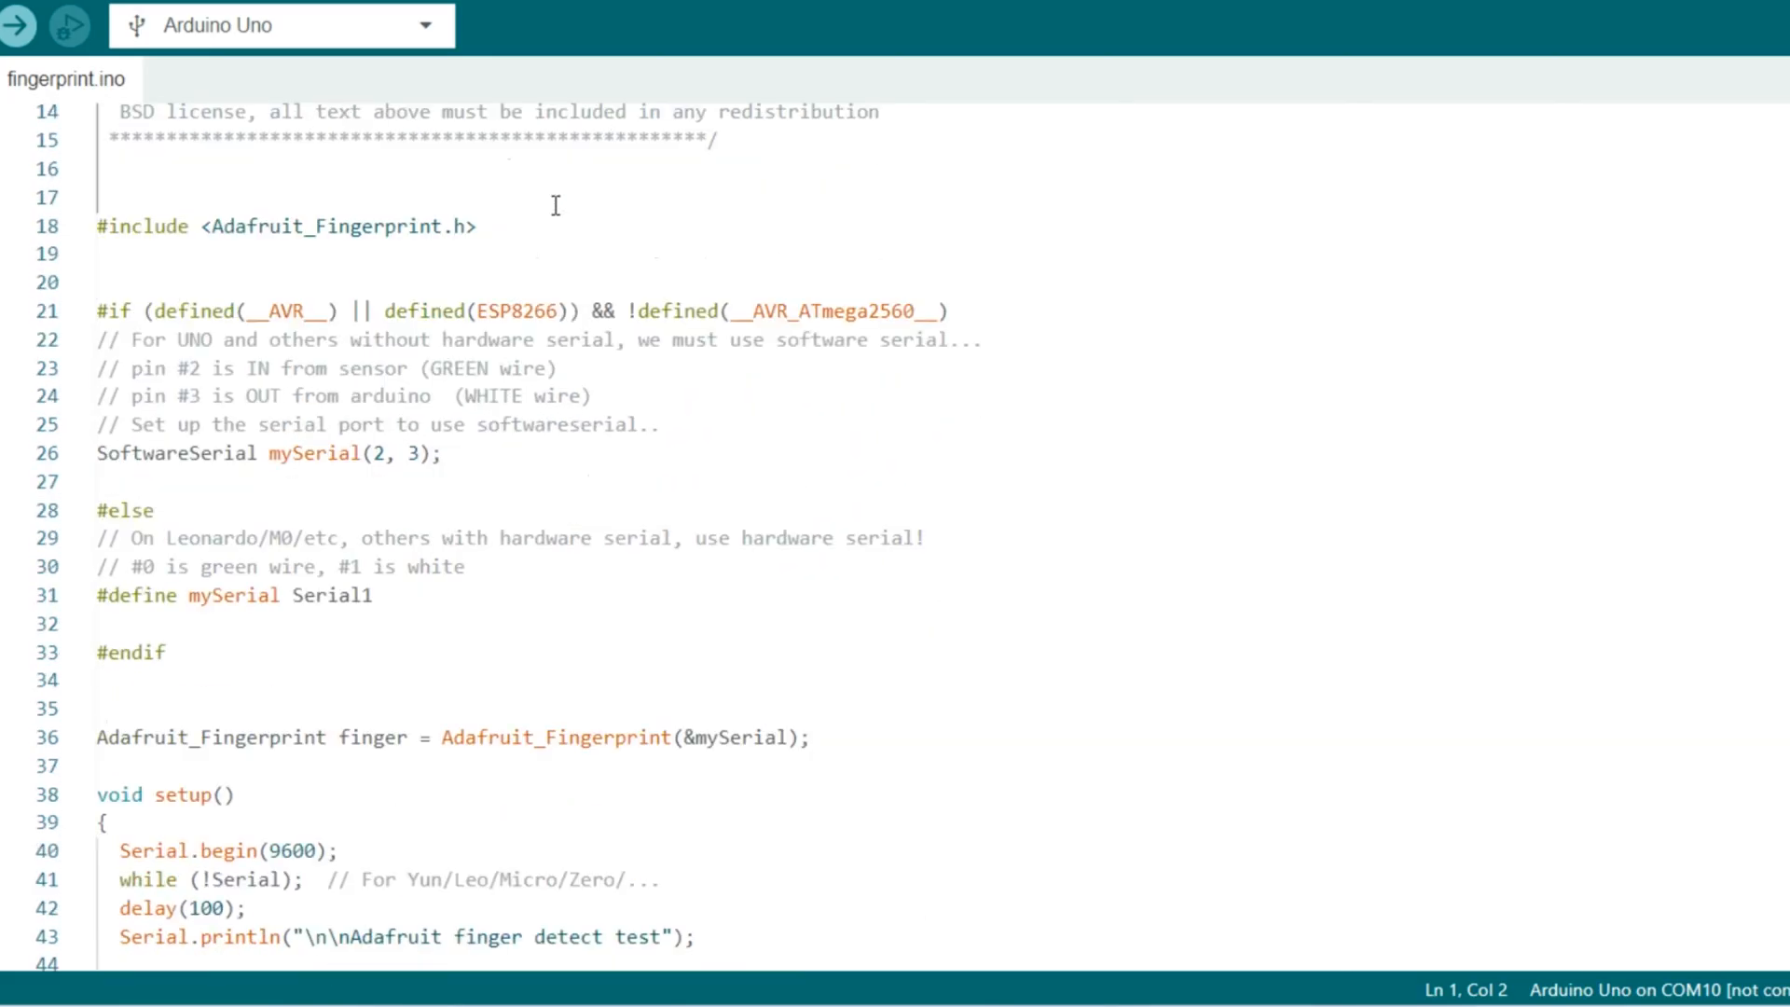
pyautogui.scroll(-3)
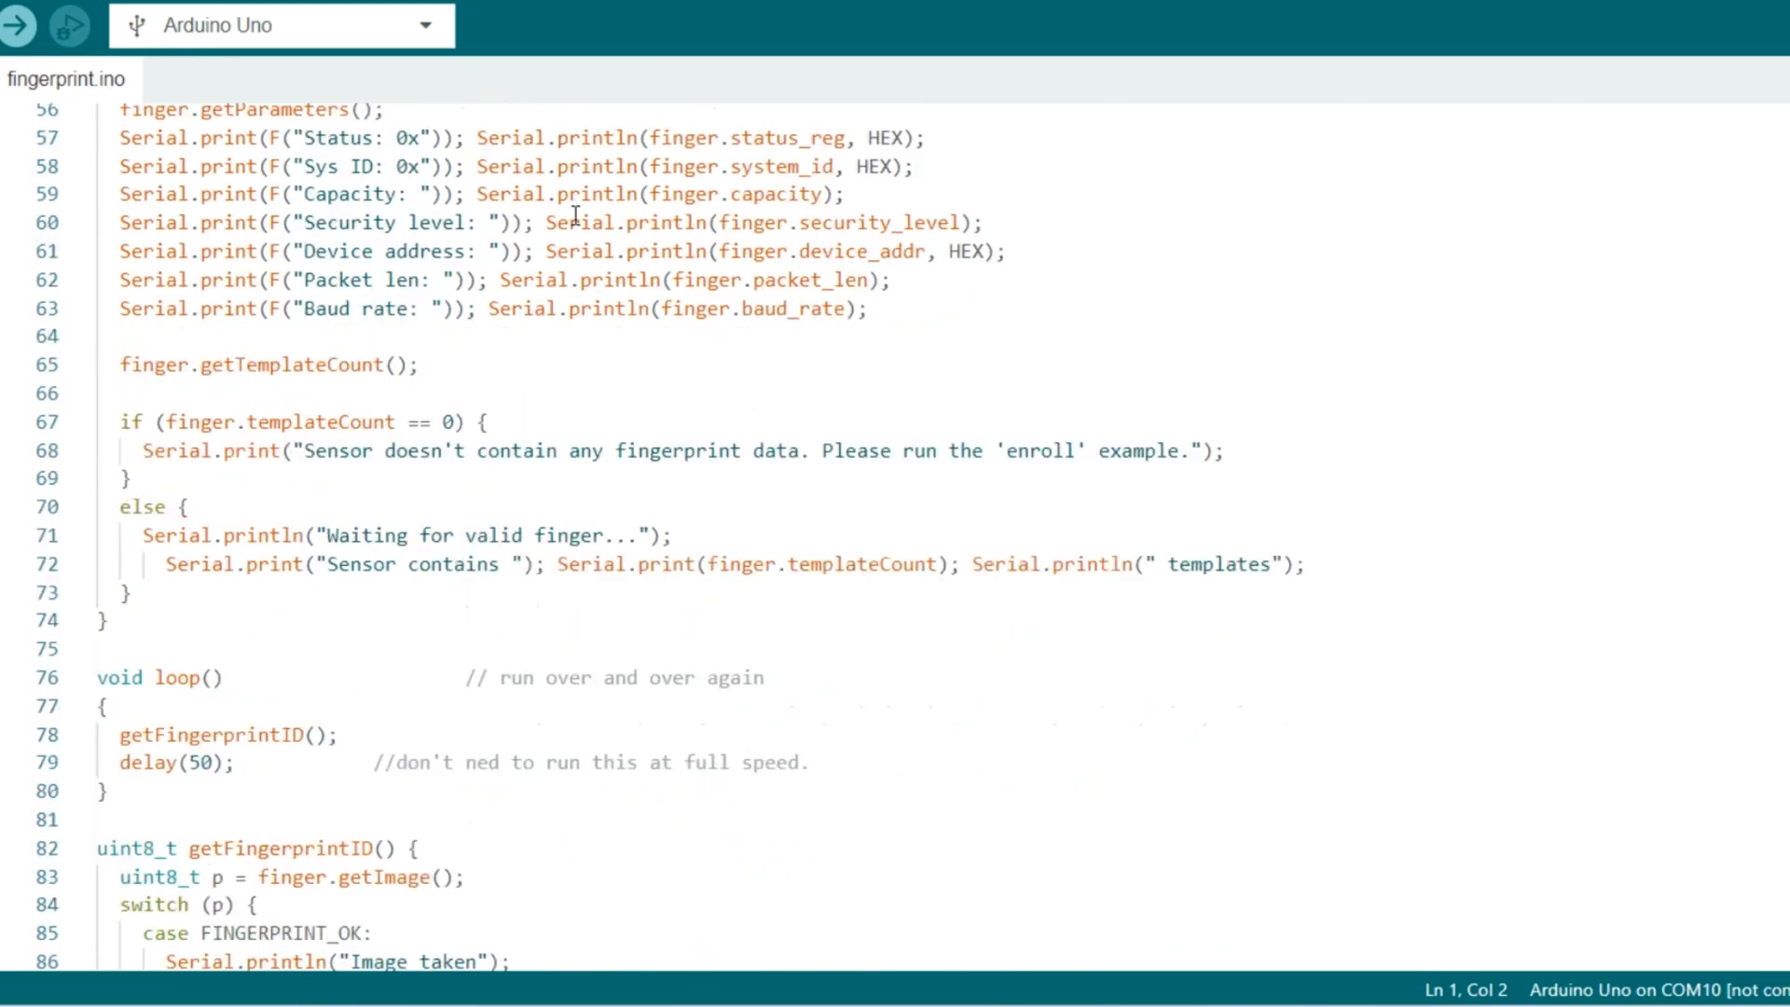
pyautogui.scroll(-3)
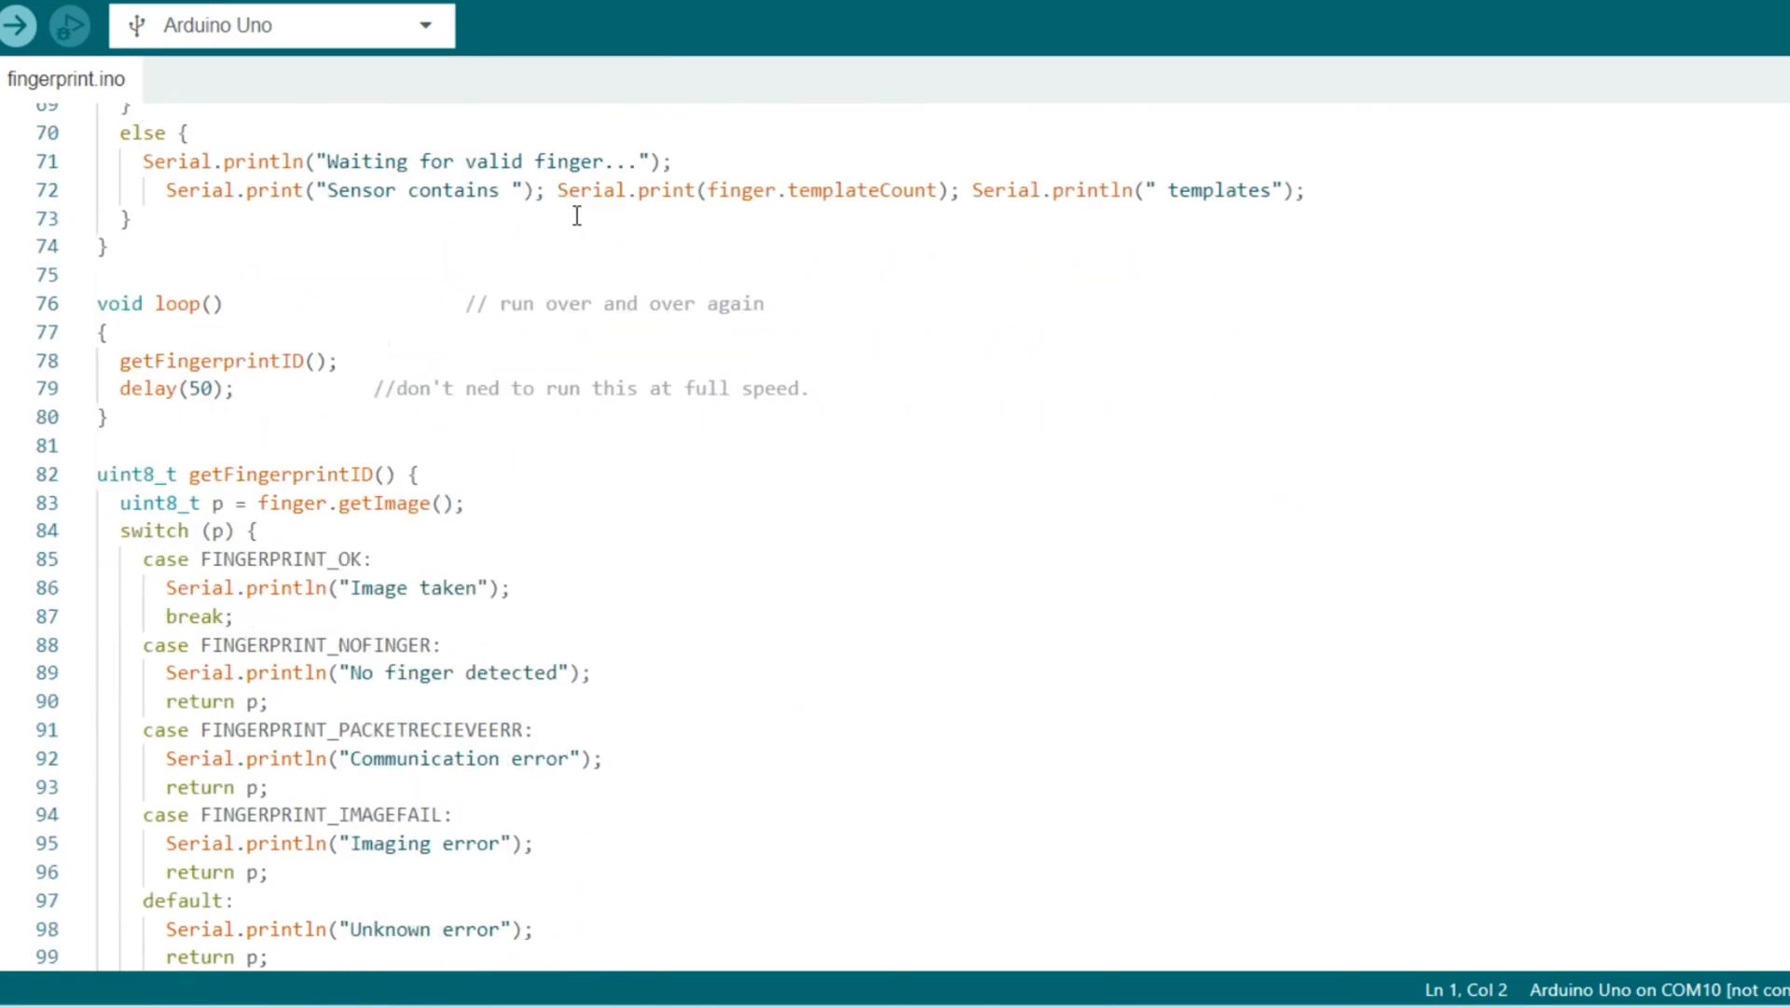
pyautogui.scroll(-3)
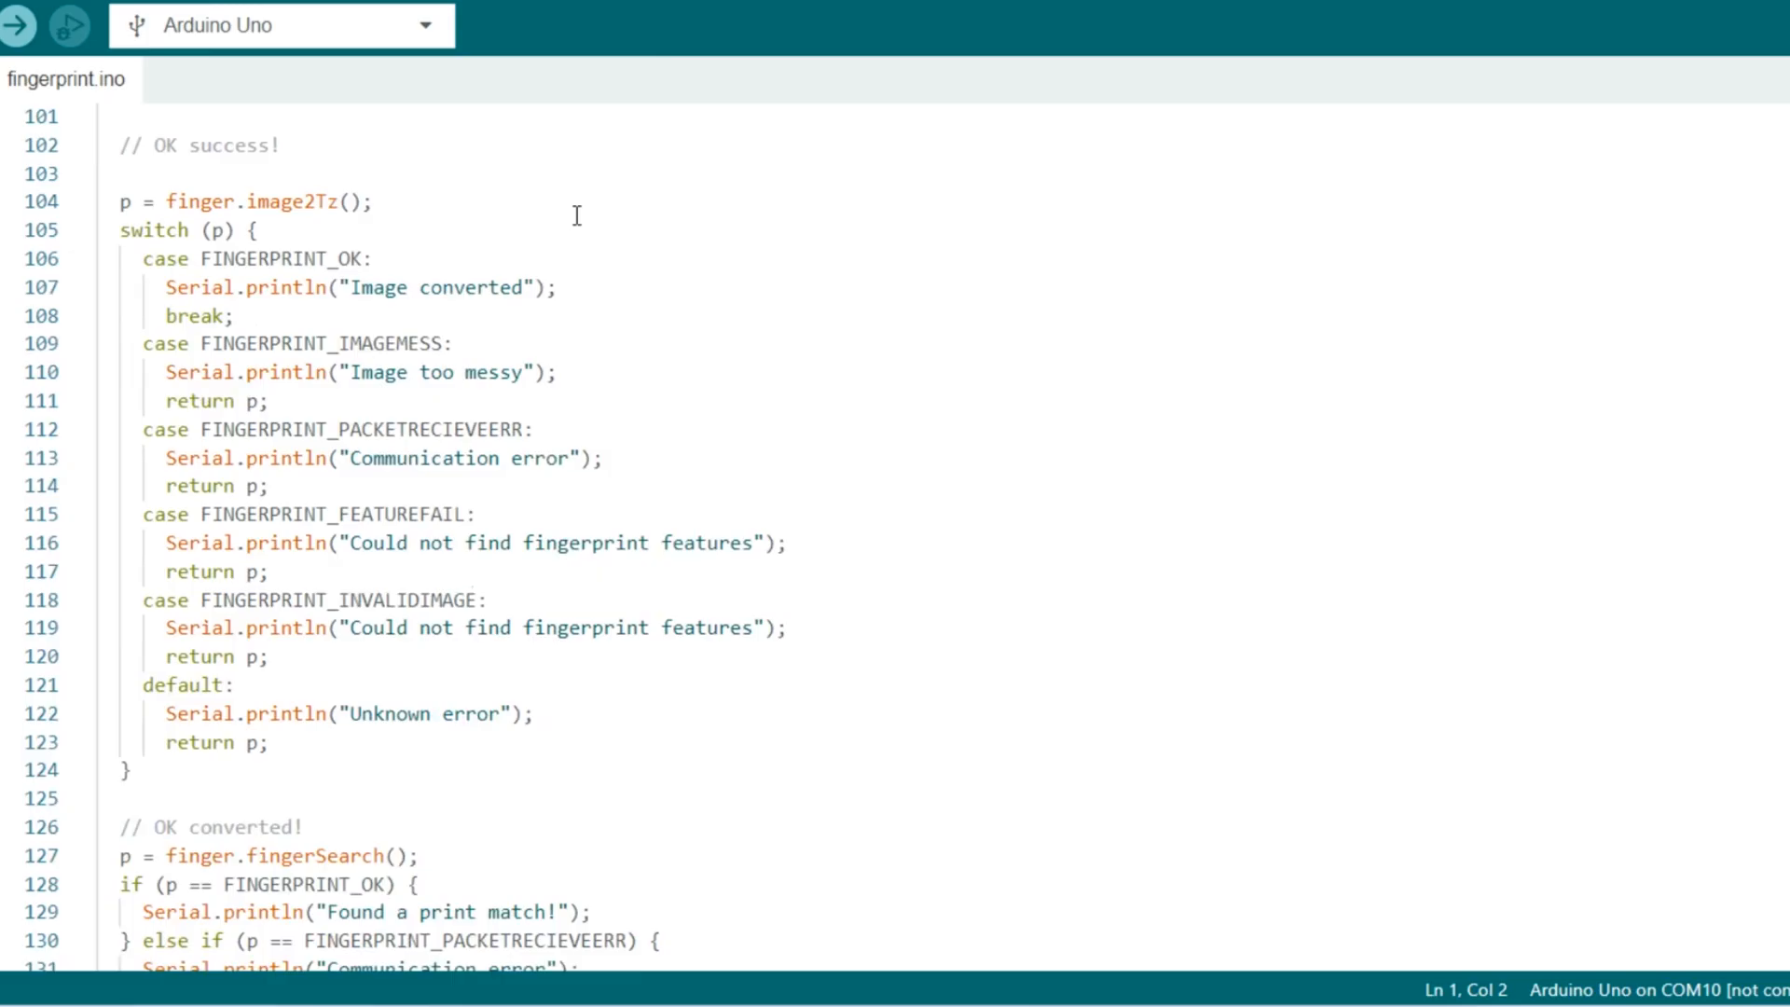
pyautogui.scroll(-3)
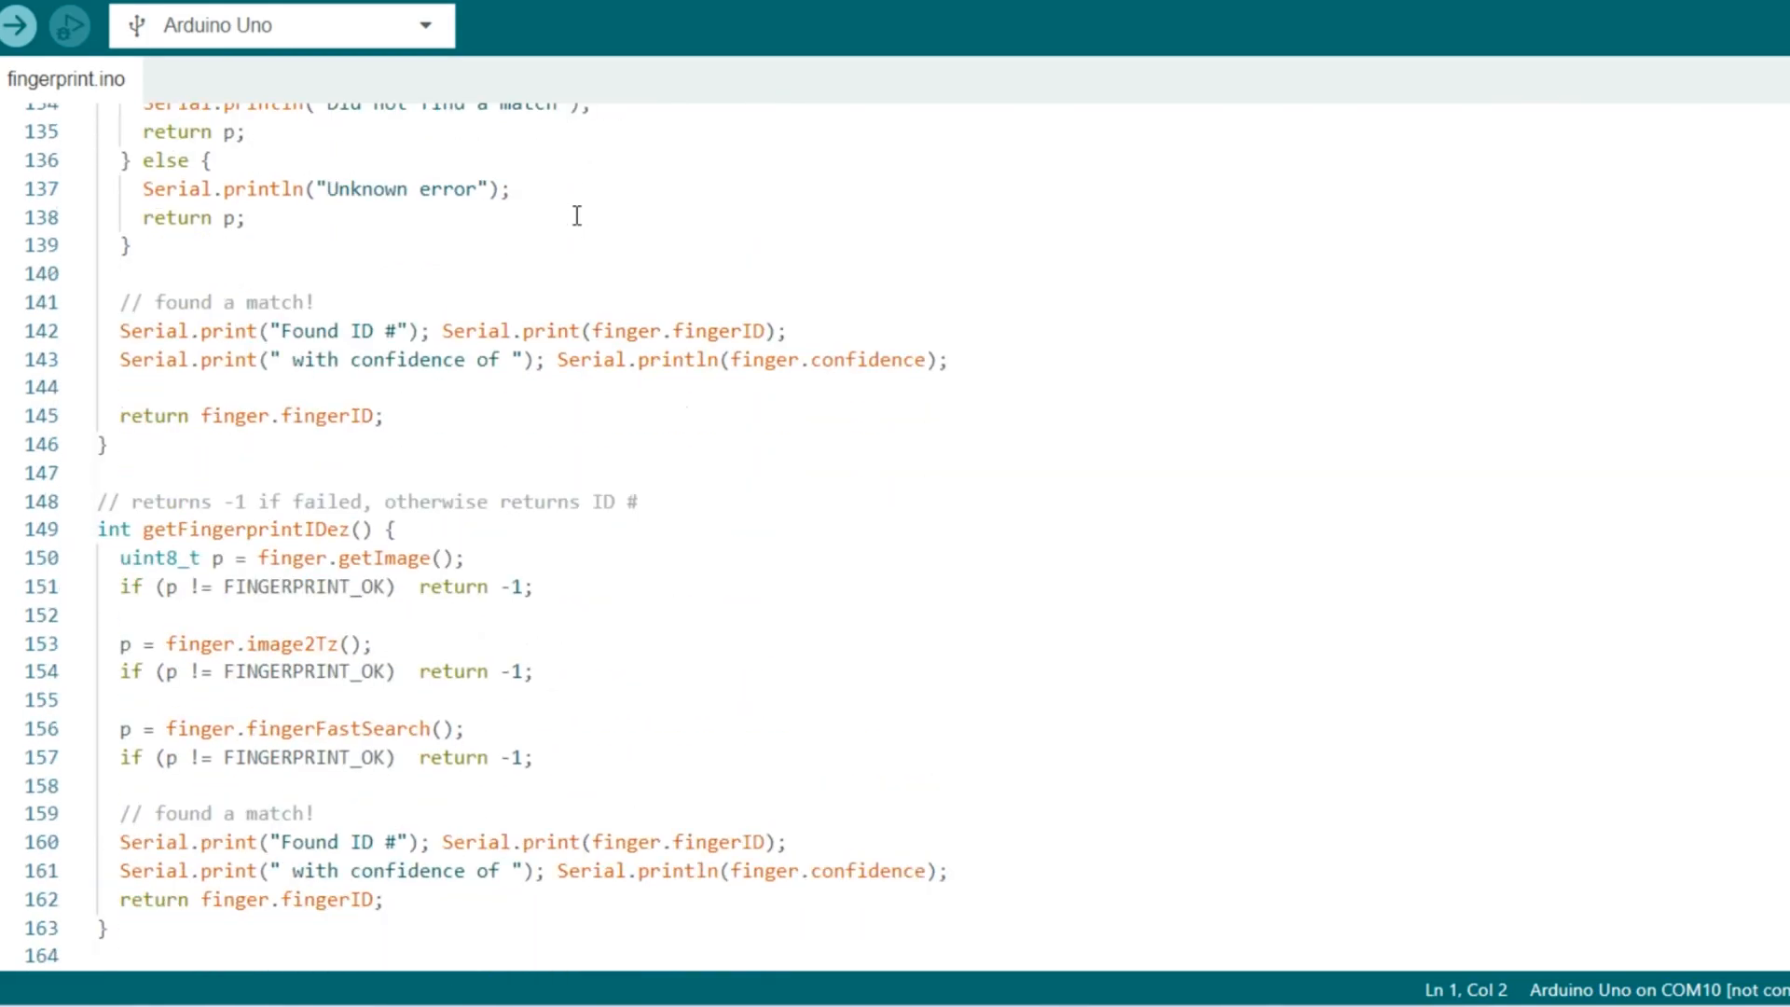
pyautogui.moveTo(830, 620)
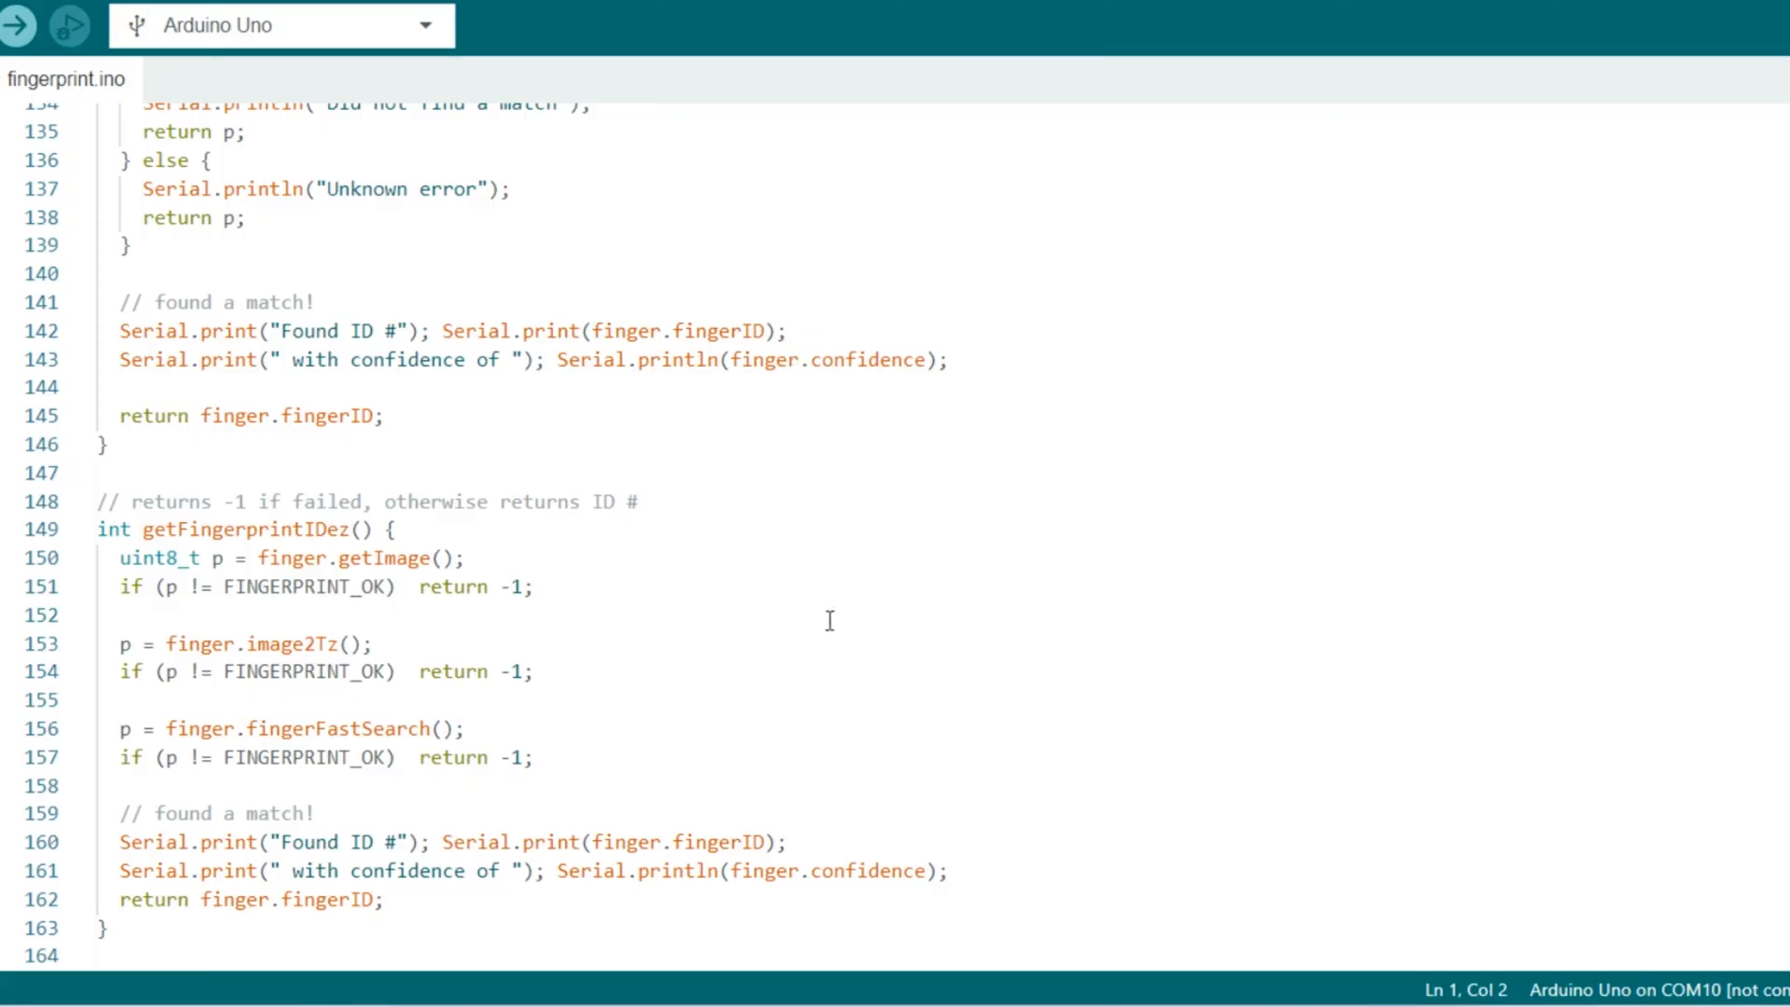
pyautogui.moveTo(1099, 922)
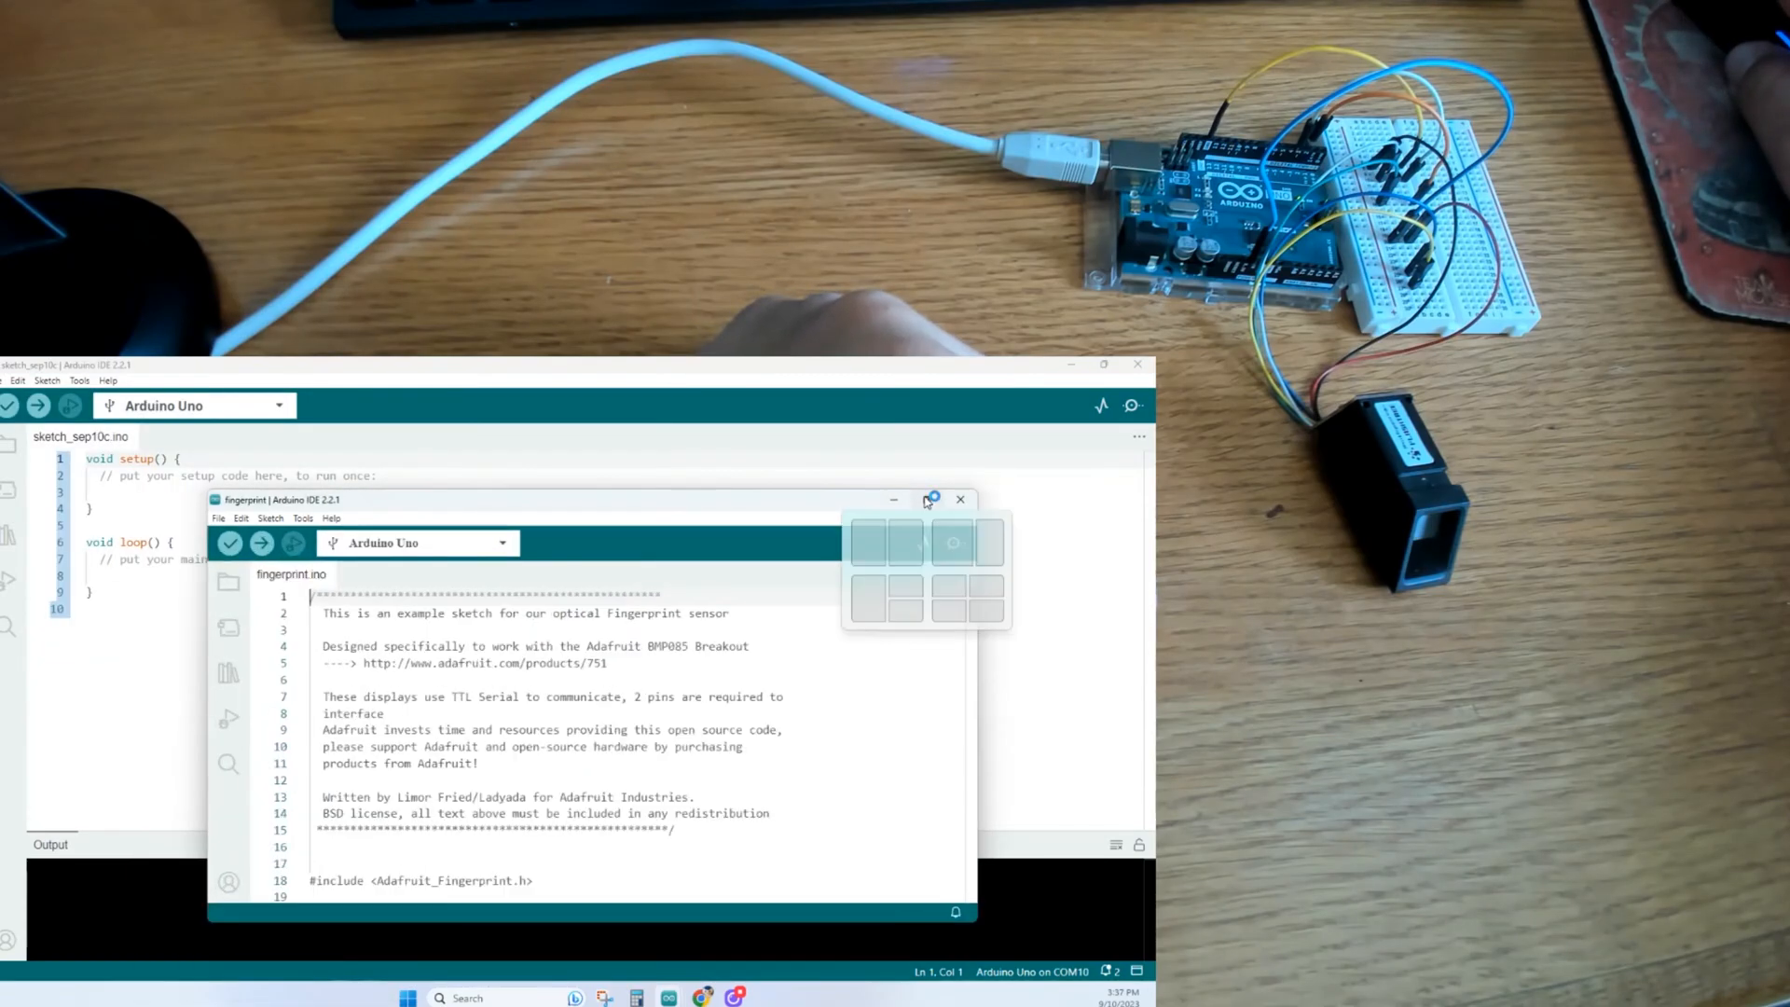
# Step: Maximize the fingerprint sketch, upload it to the Uno and view the serial output reporting the sensor found
pyautogui.click(931, 500)
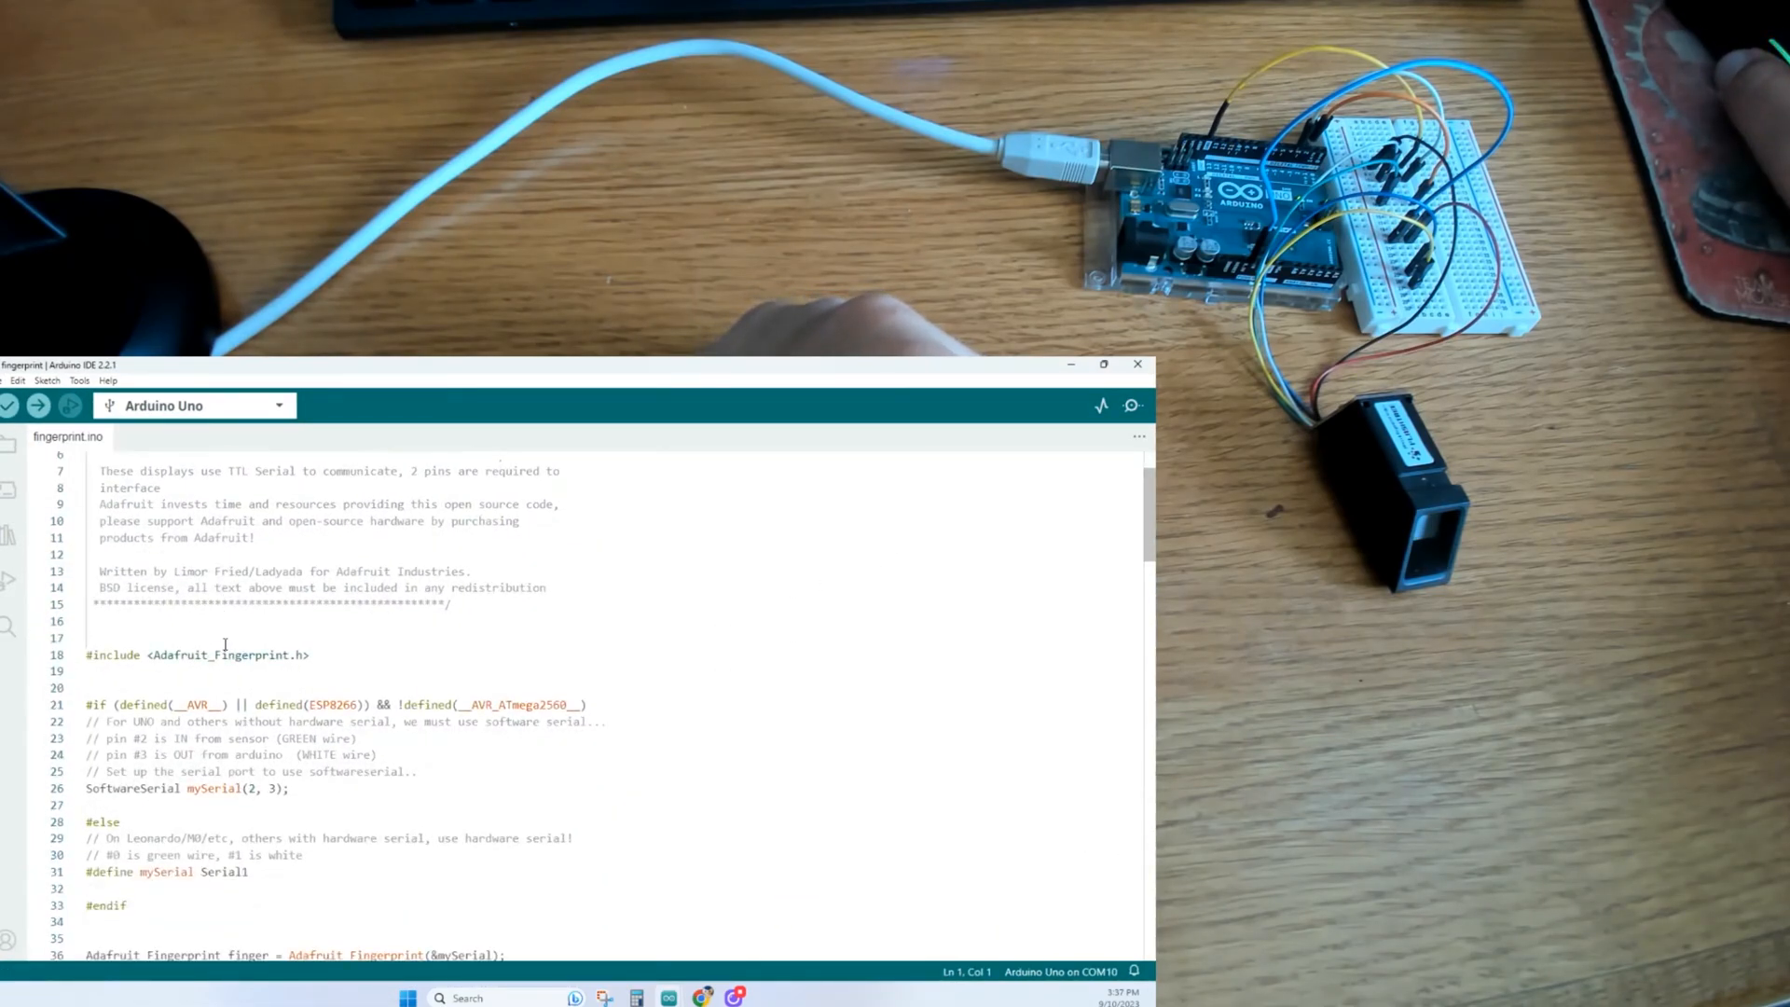
pyautogui.click(37, 405)
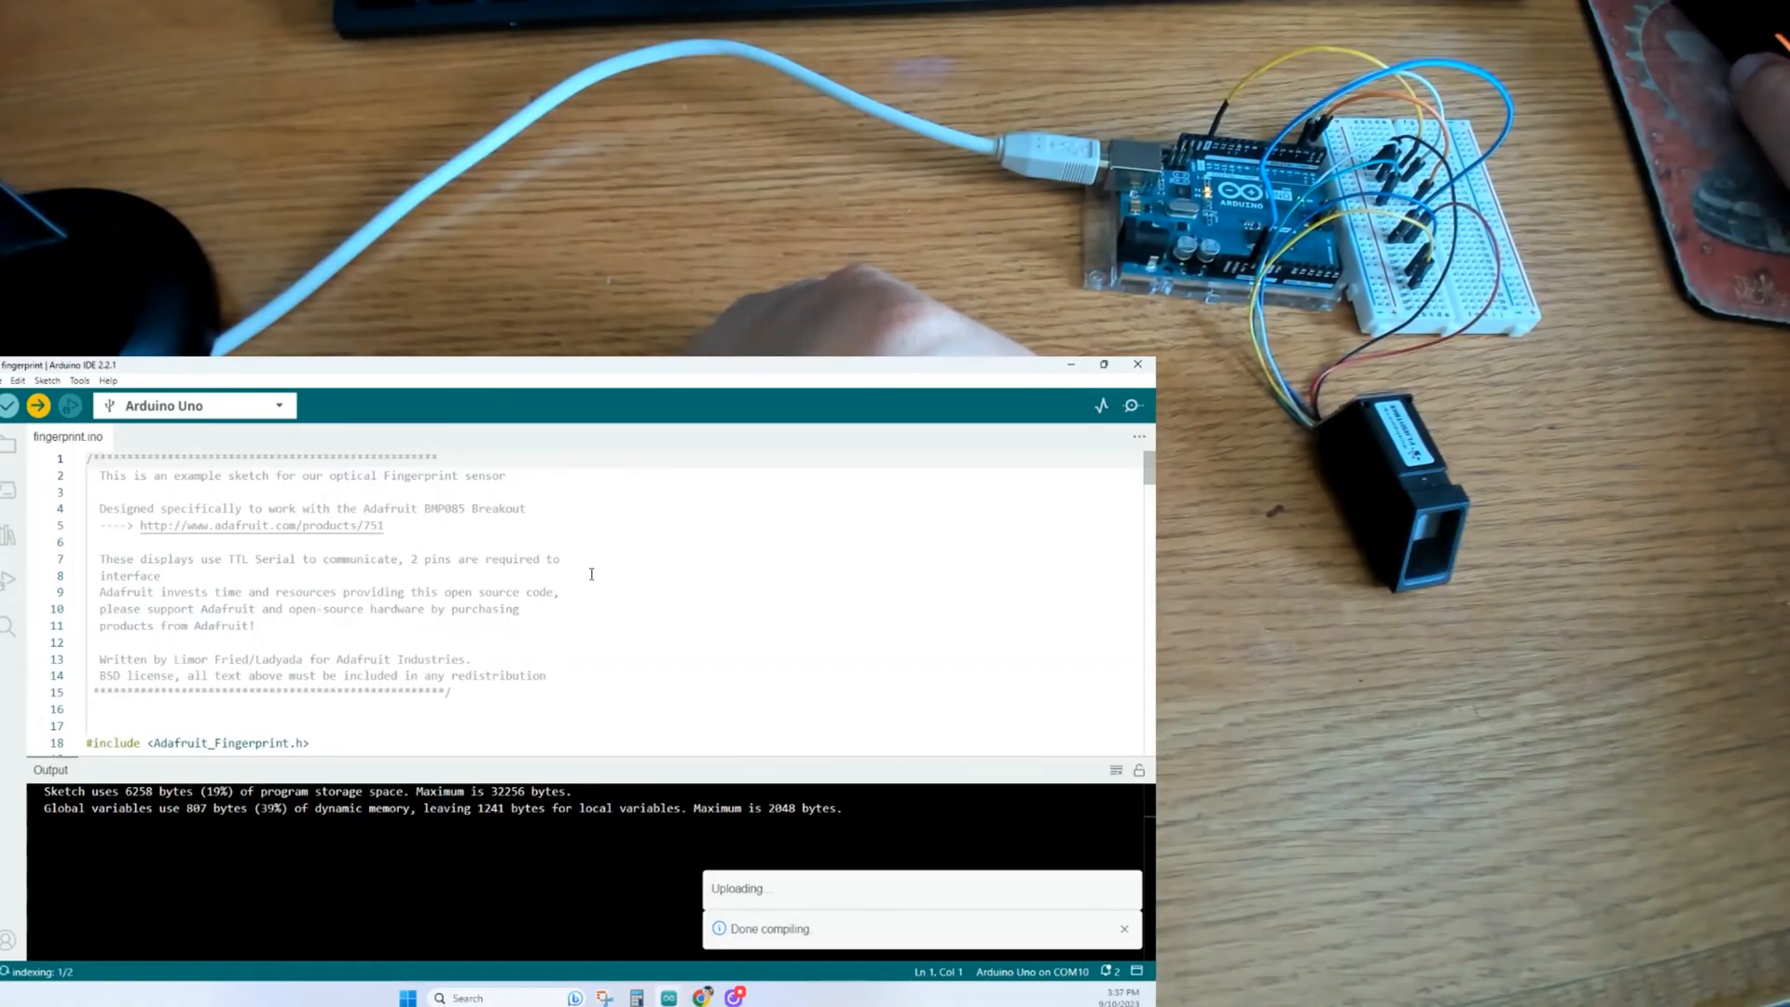
pyautogui.moveTo(1132, 406)
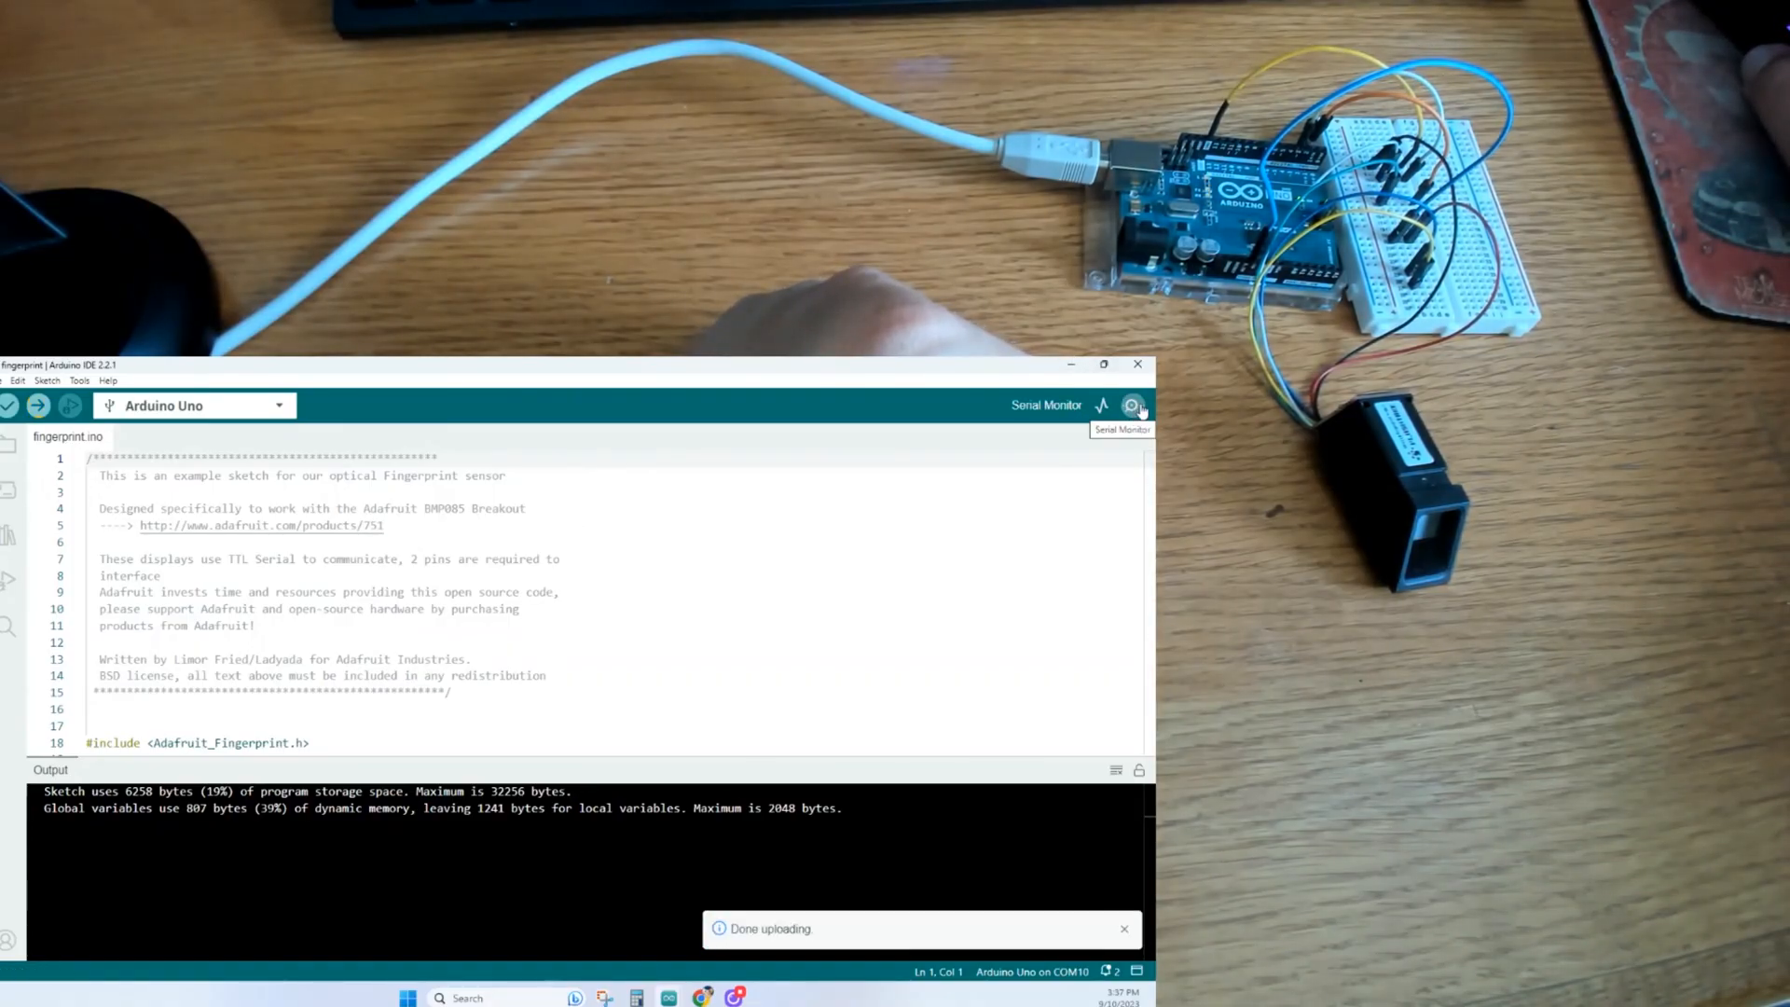
pyautogui.click(1134, 405)
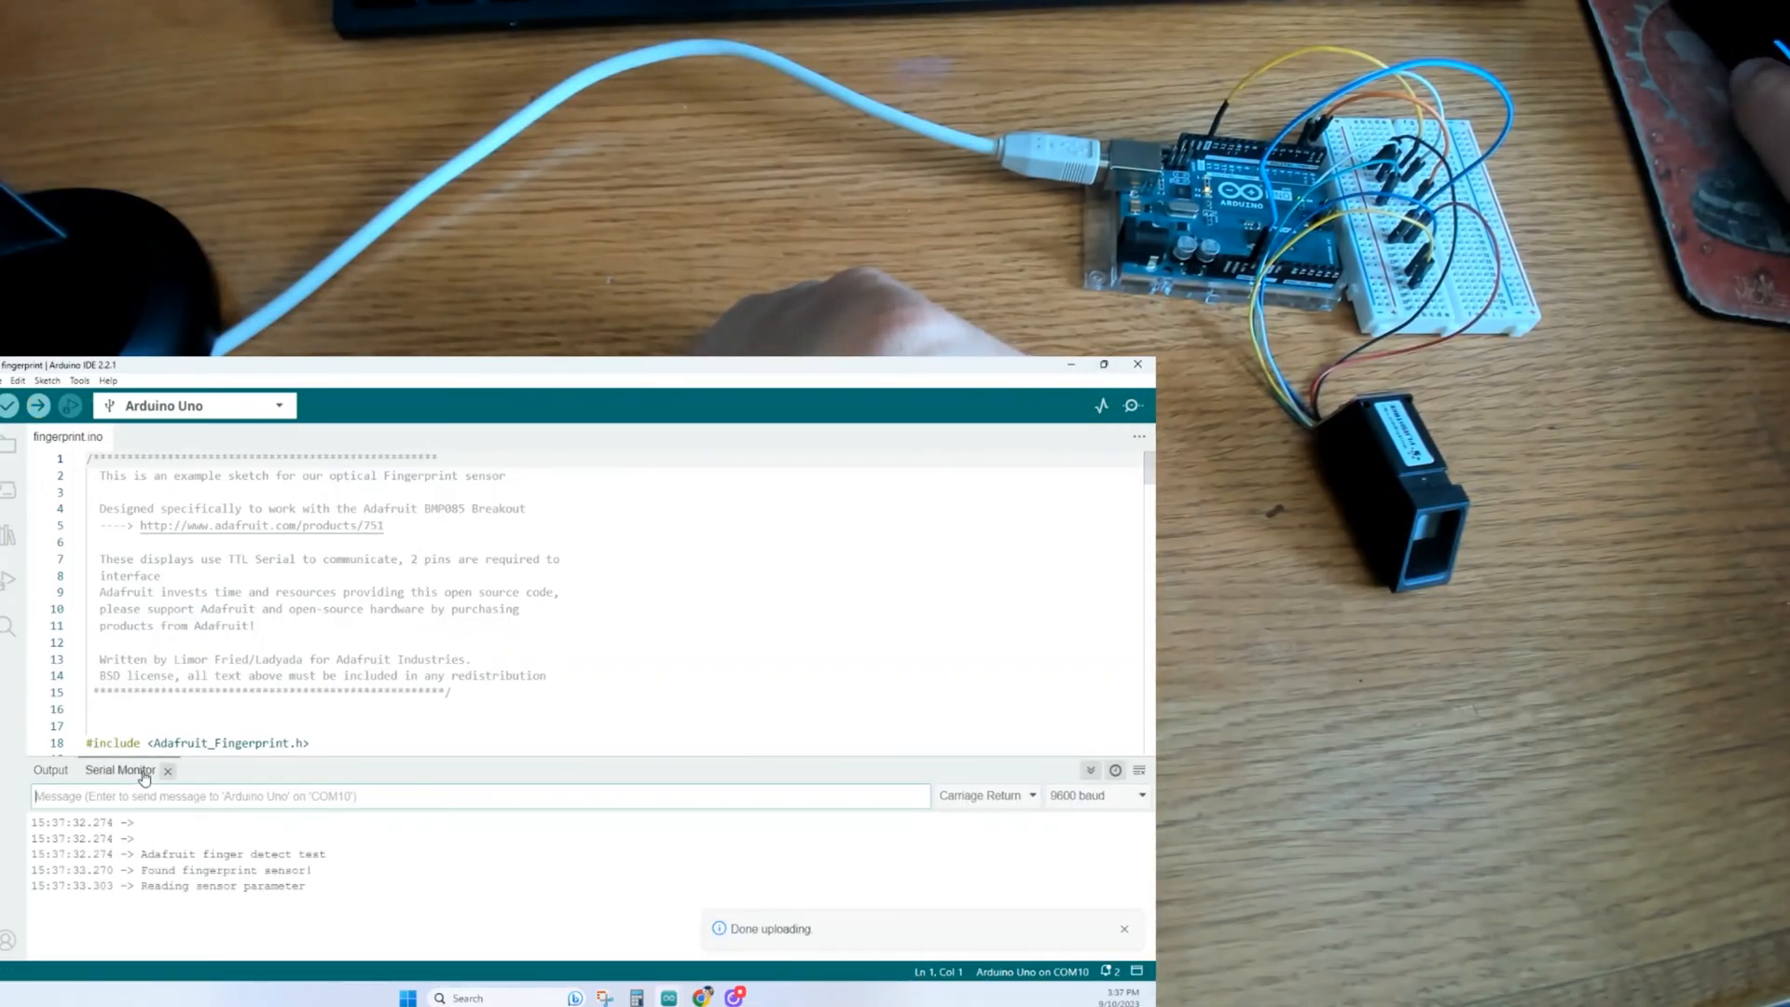